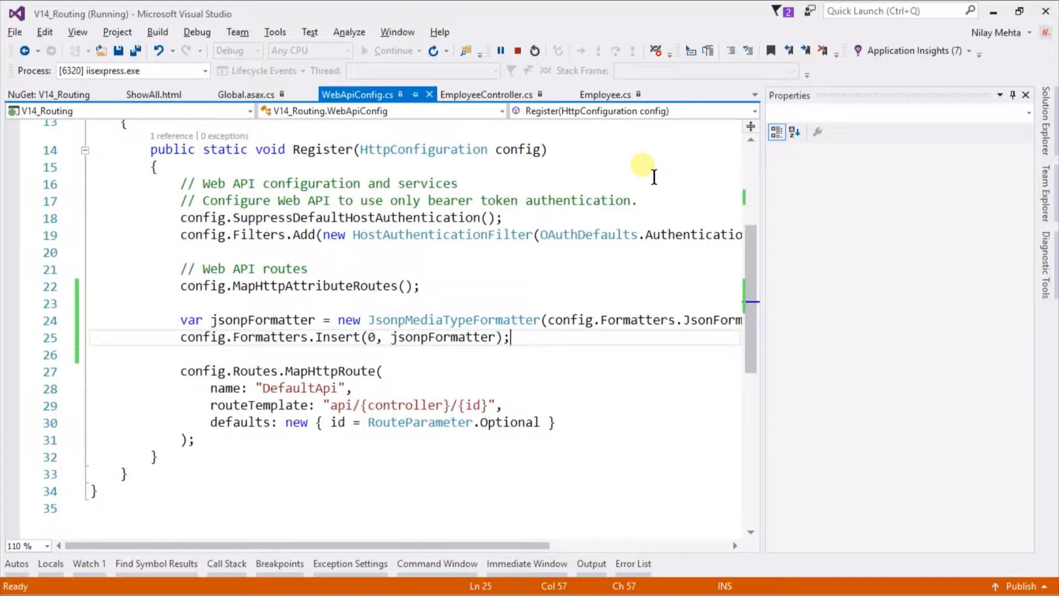
Step: Stop debugging and comment out the two JSONP formatter lines in WebApiConfig.cs
click(517, 51)
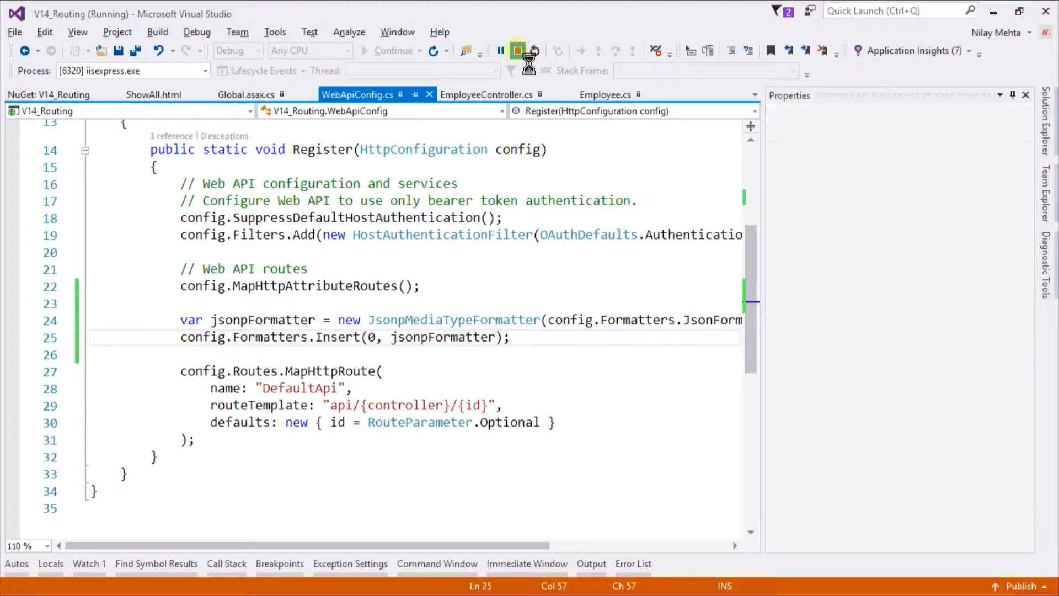
click(517, 51)
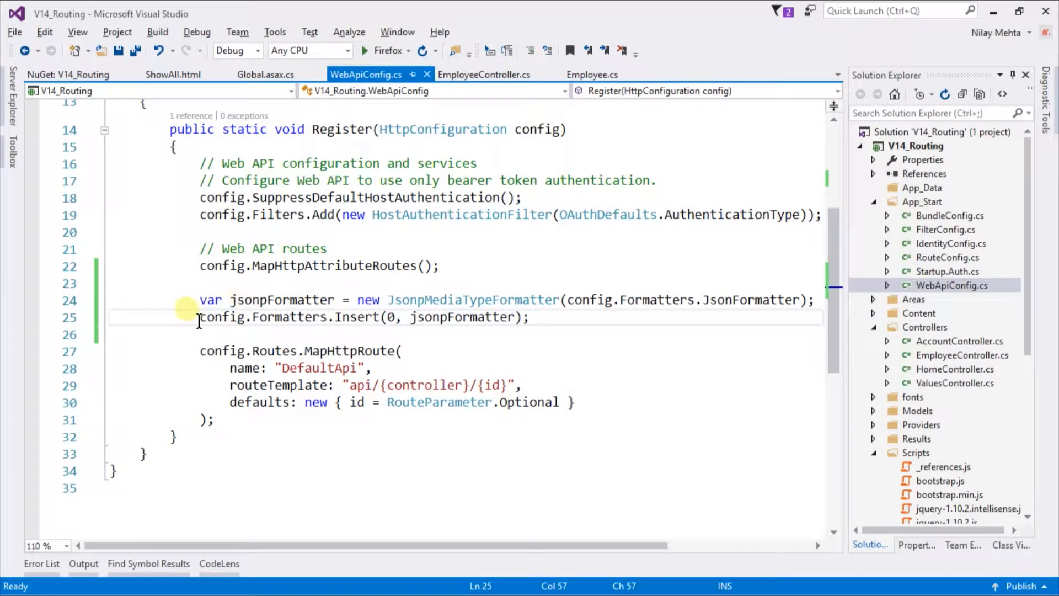
drag(200, 299, 531, 317)
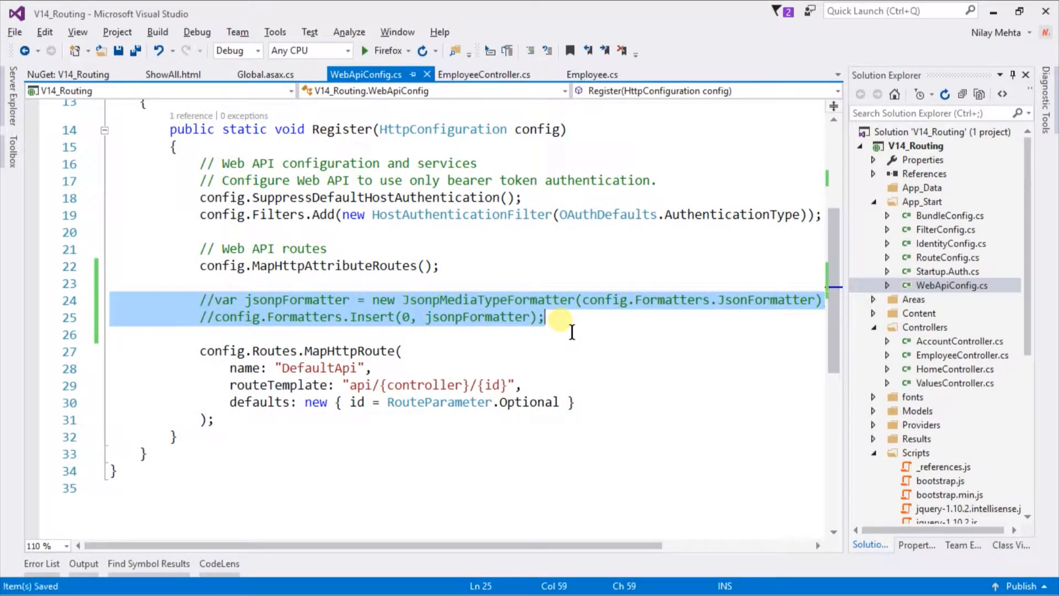
mouse_move(818, 264)
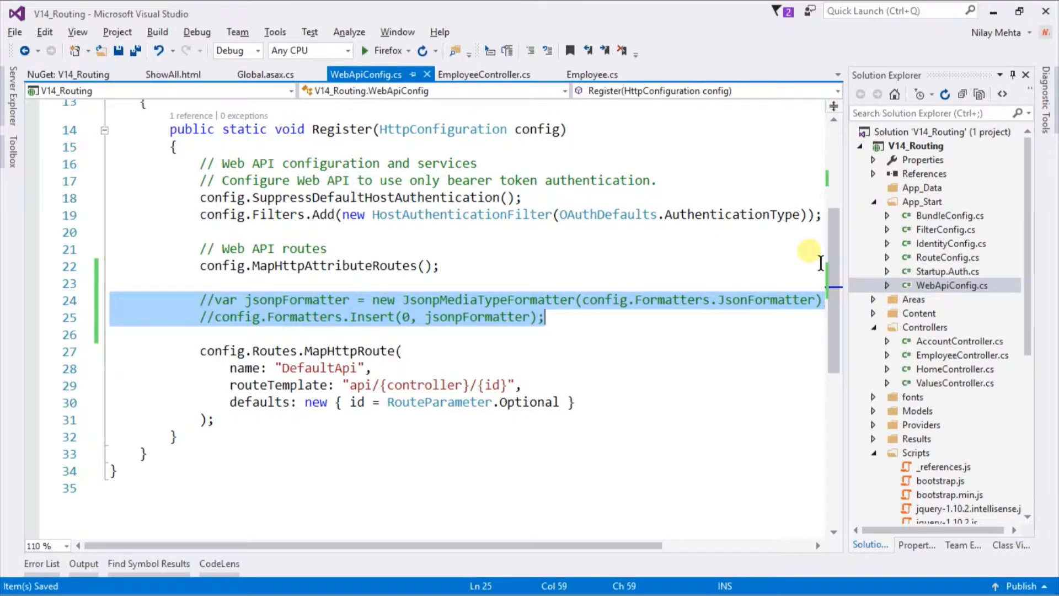
Step: Install Microsoft.AspNet.WebApi.Cors via NuGet into V14_Routing, approving changes and accepting the license
right_click(919, 145)
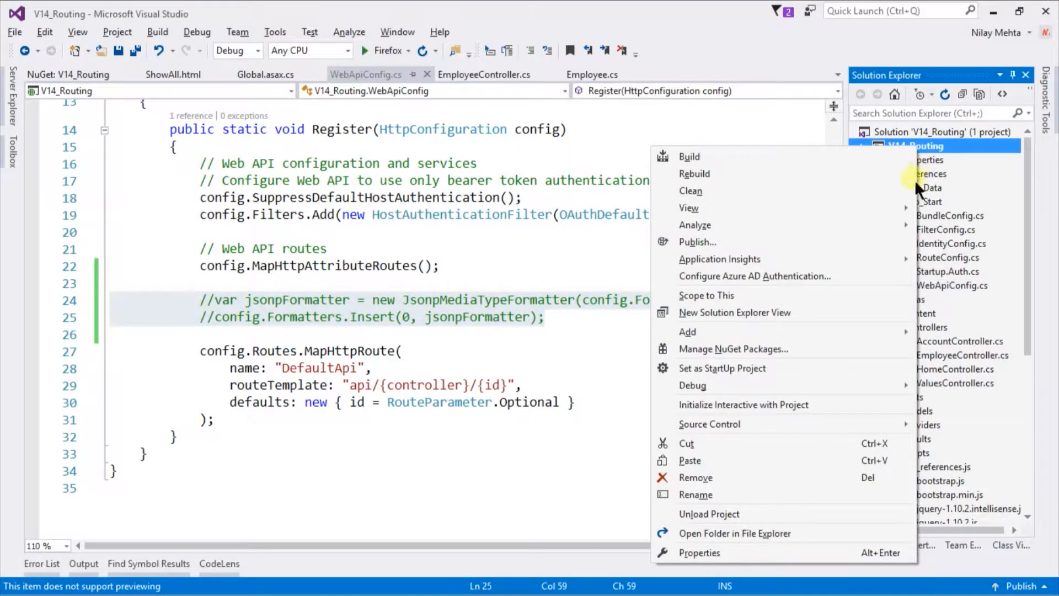
click(734, 349)
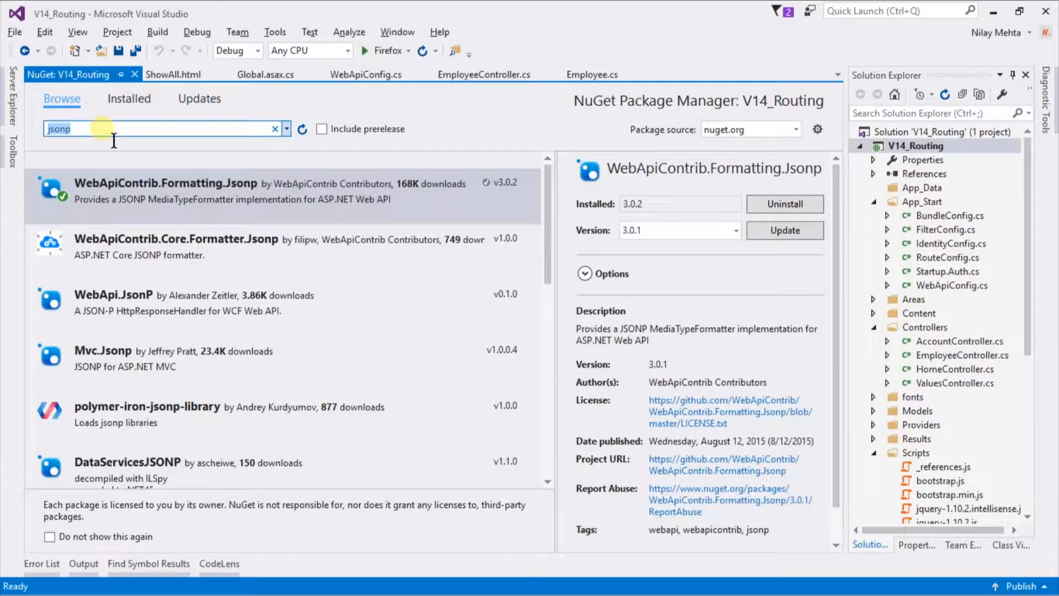
text(cors)
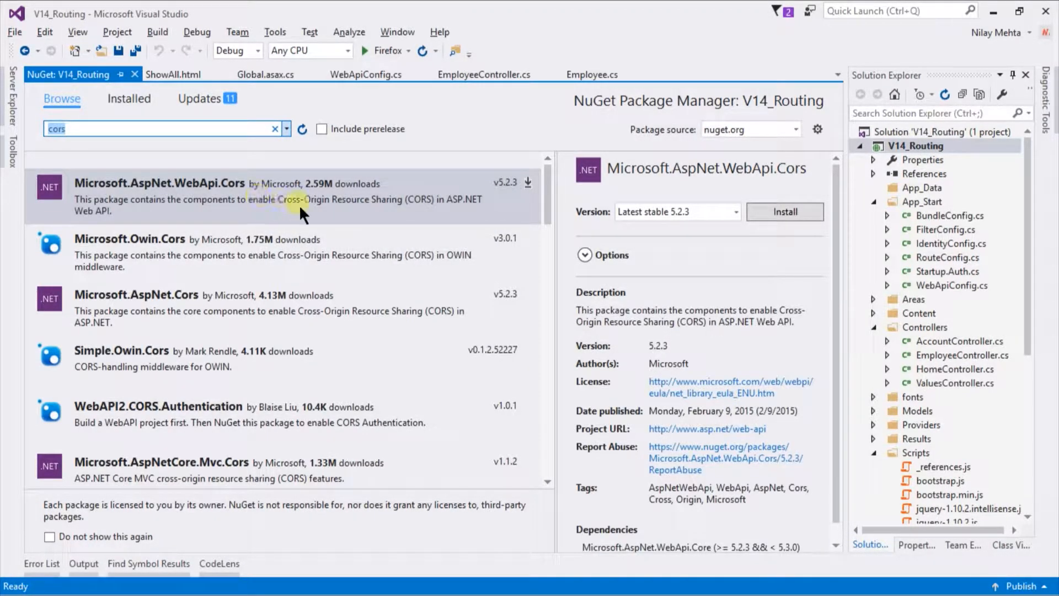
click(785, 211)
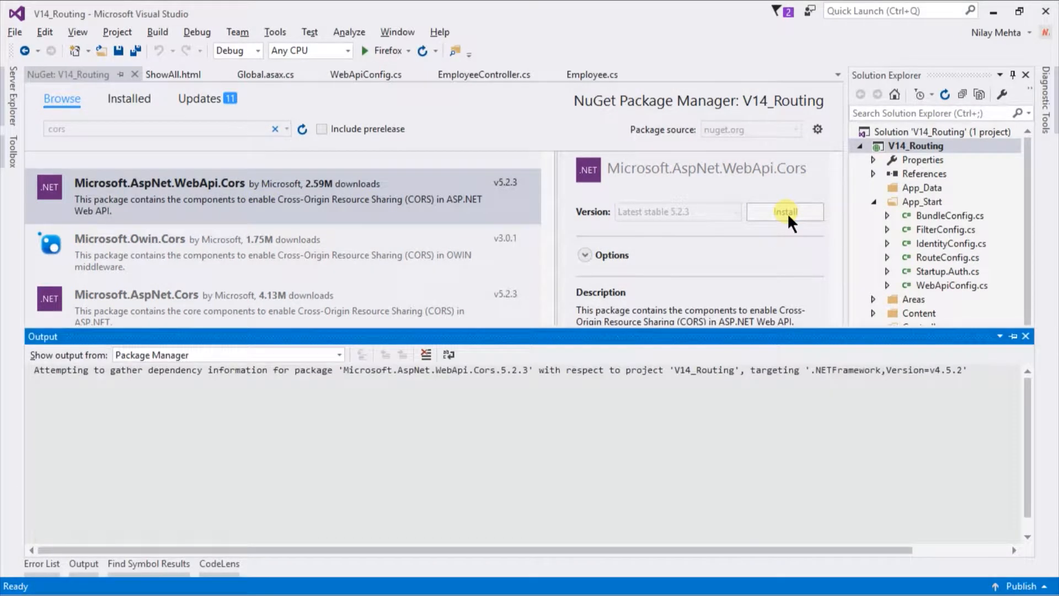
click(785, 211)
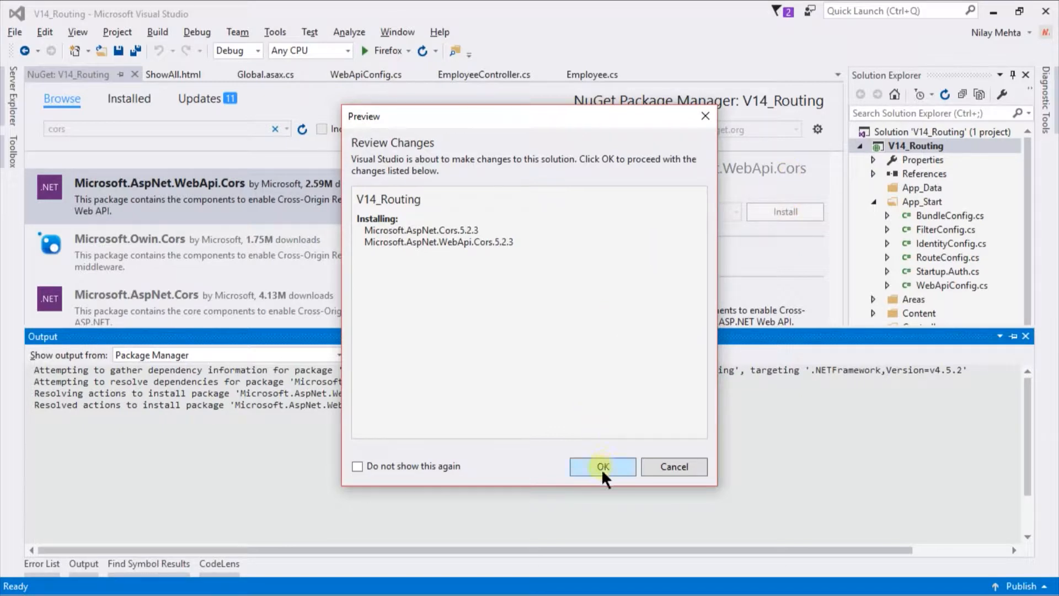
click(601, 467)
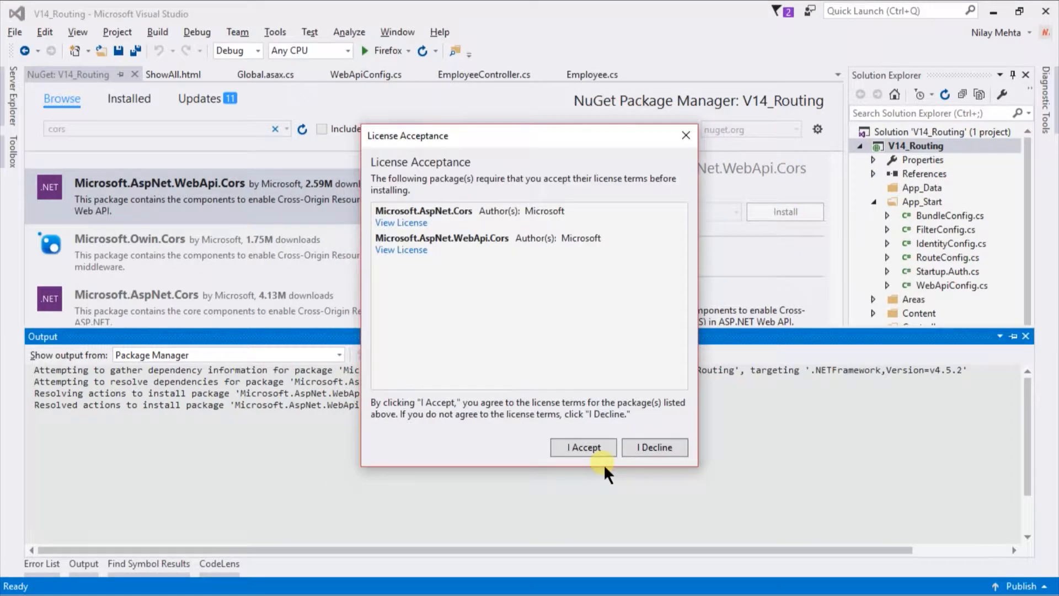
click(583, 448)
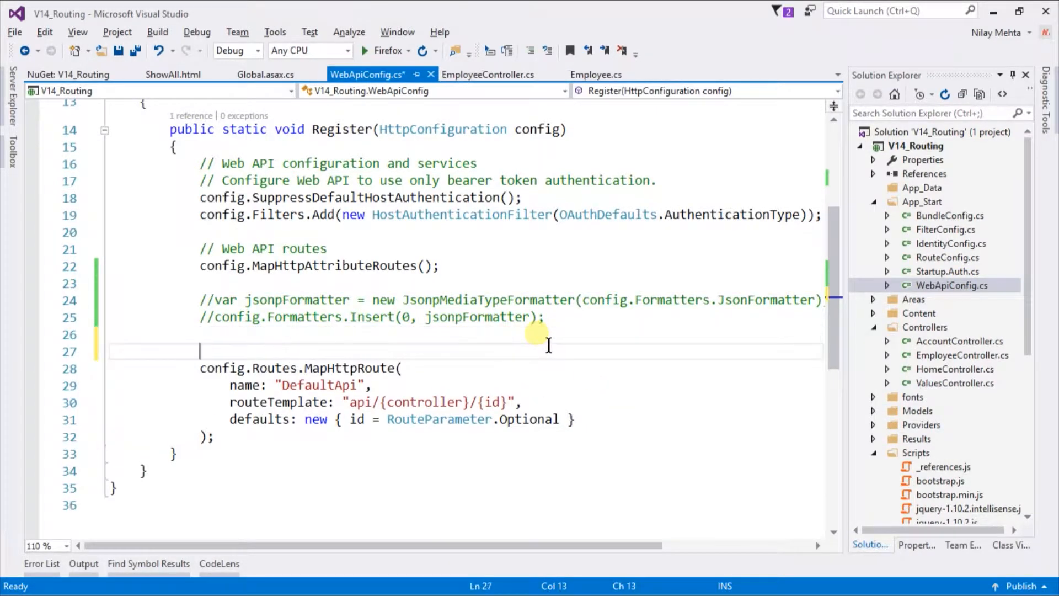
Step: Declare EnableCorsAttribute cors = new EnableCorsAttribute in the Register method
text(En)
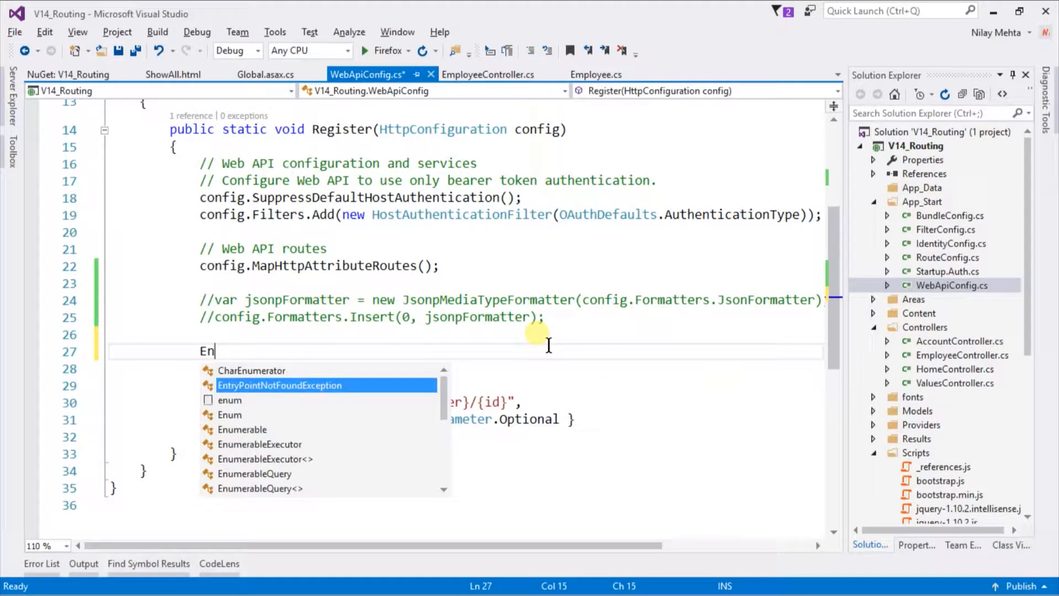
text(able)
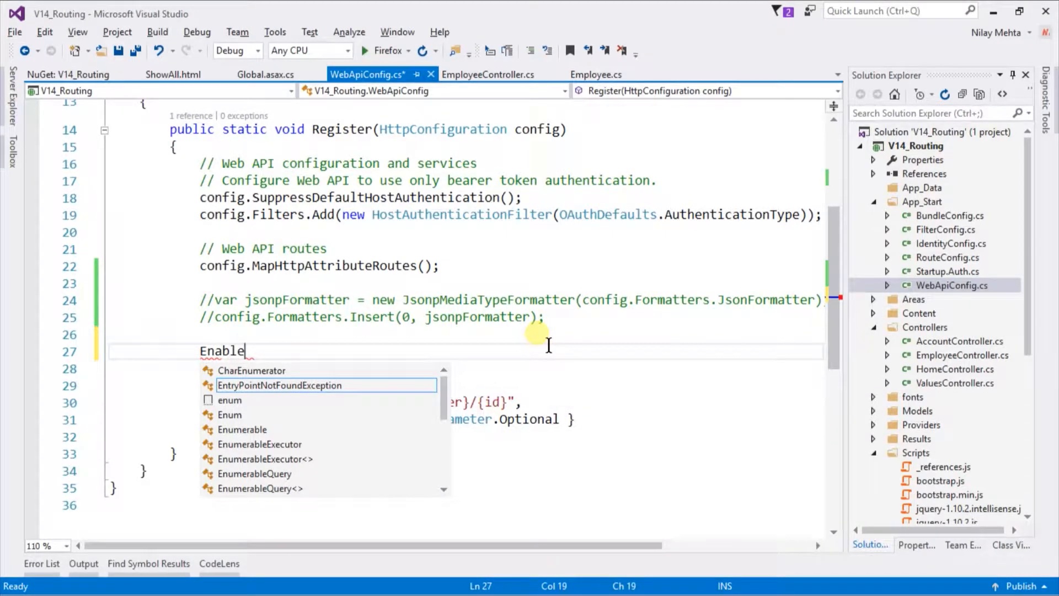
text(Cors)
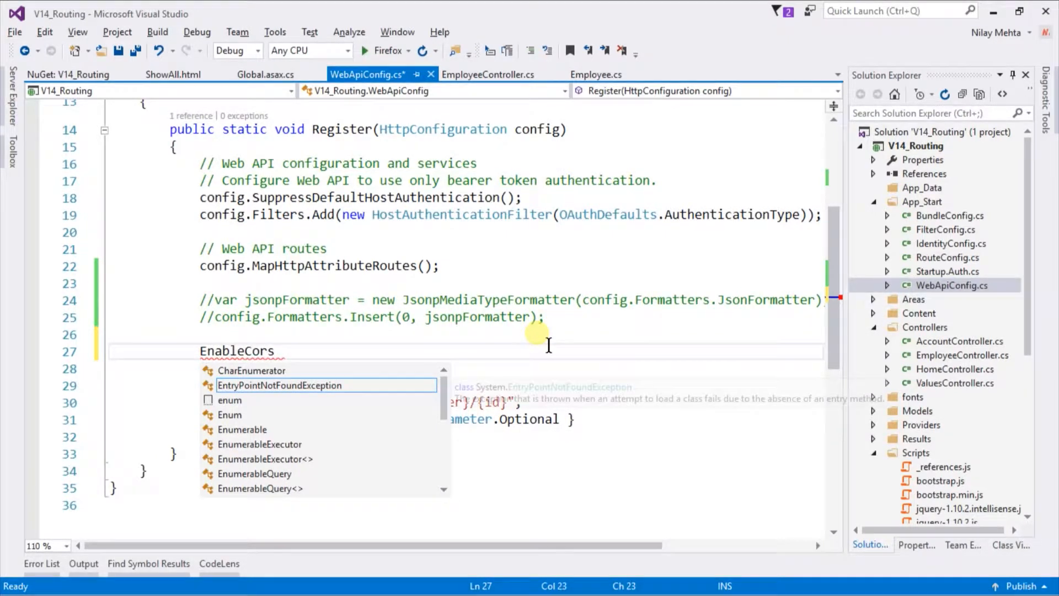
text(Att)
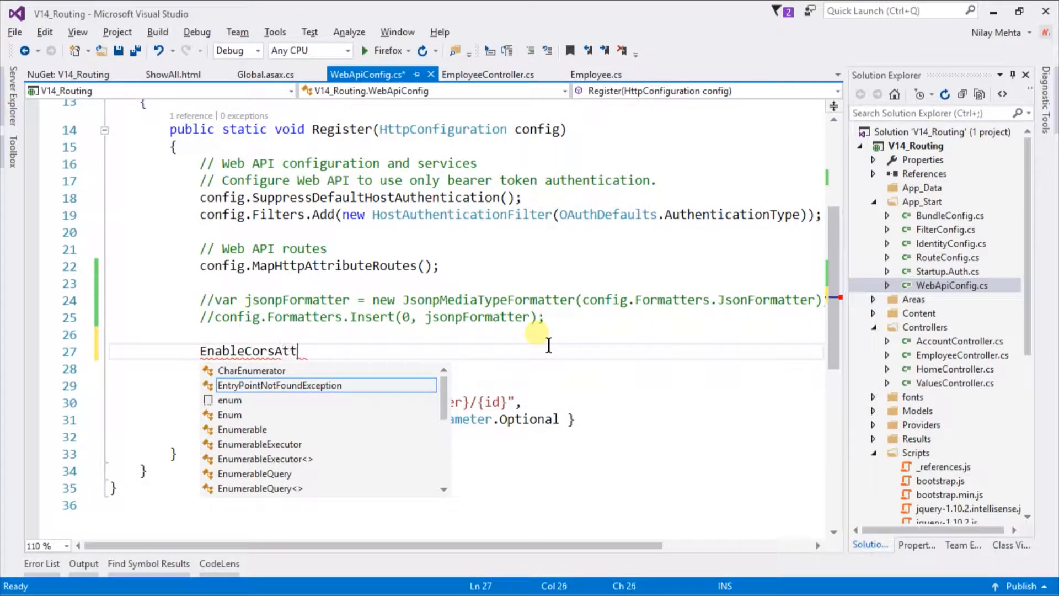
text(ribu)
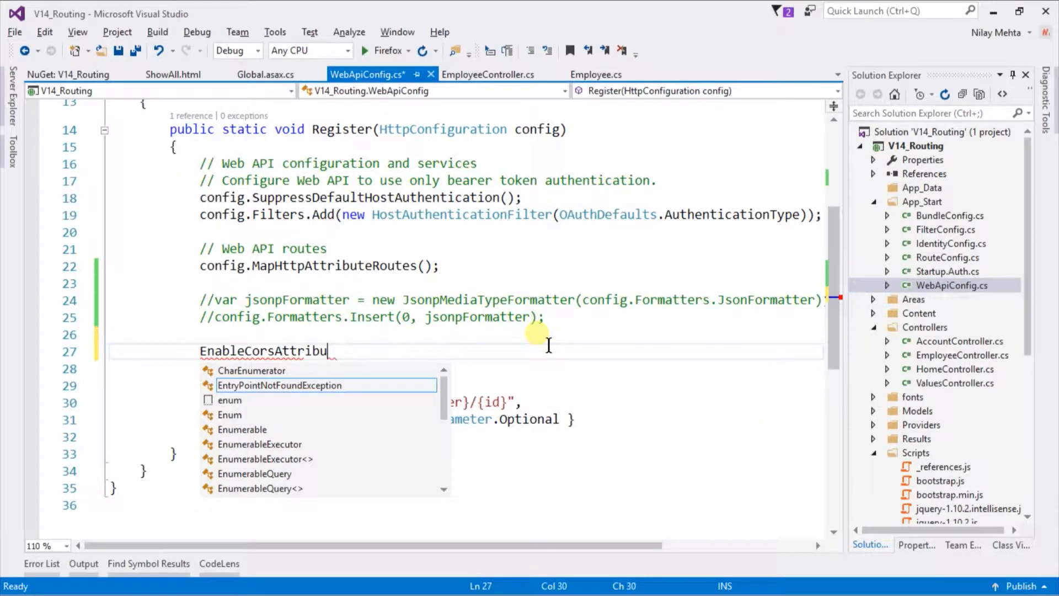
text(te)
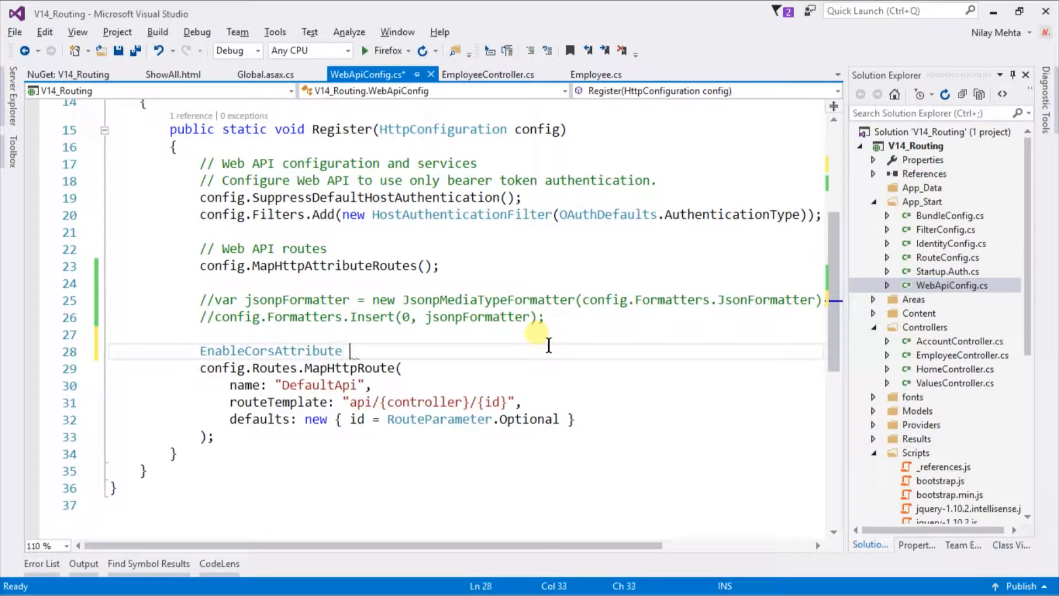
text(cors)
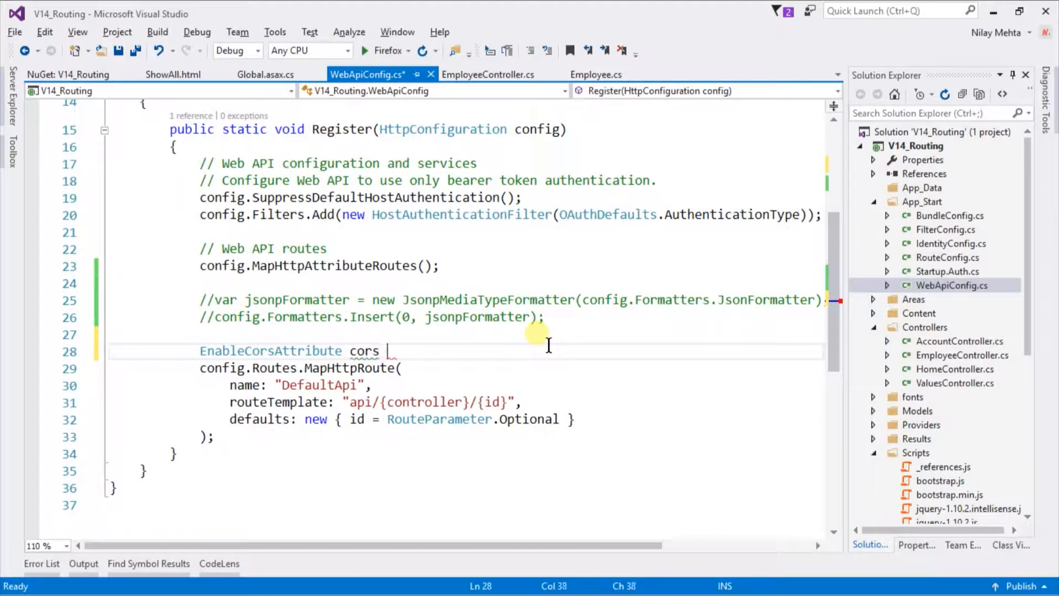
text(= new EnableCorsAttribute();)
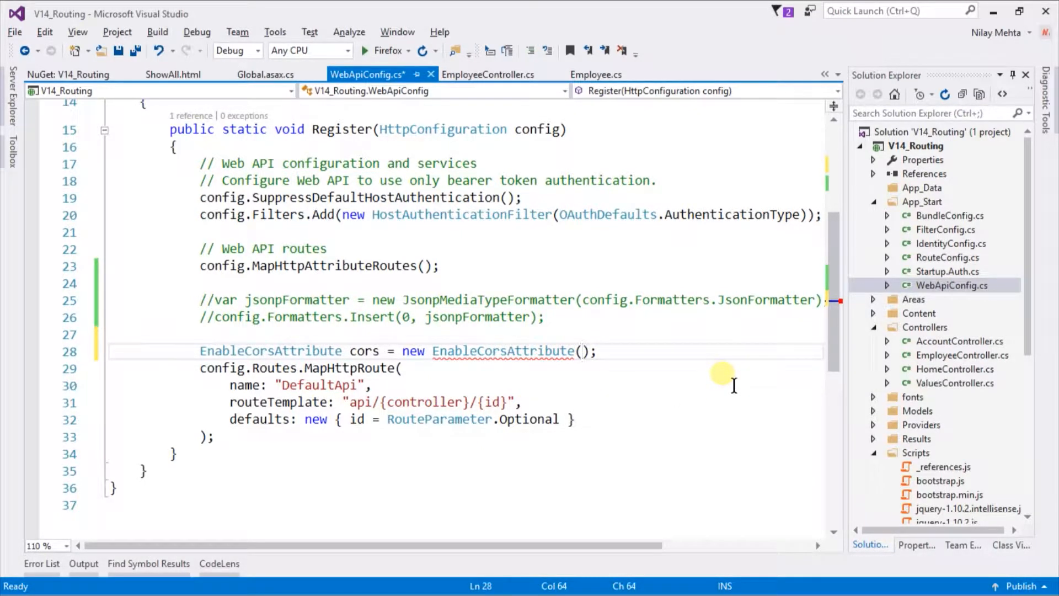
Step: Pass "*", "*", "*" as origins, headers and methods, then save WebApiConfig.cs
text(")
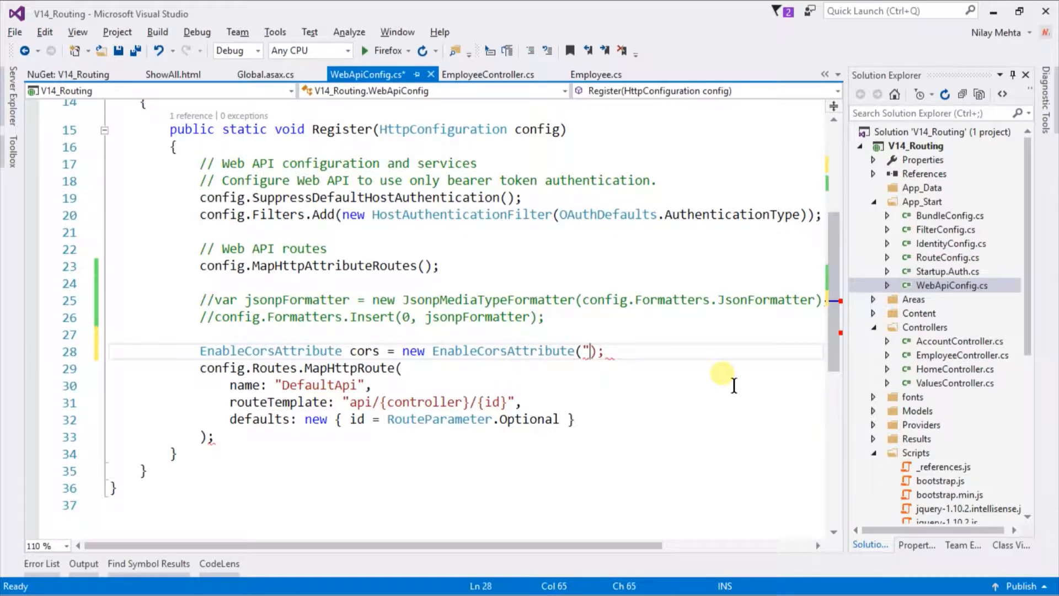
text(*)
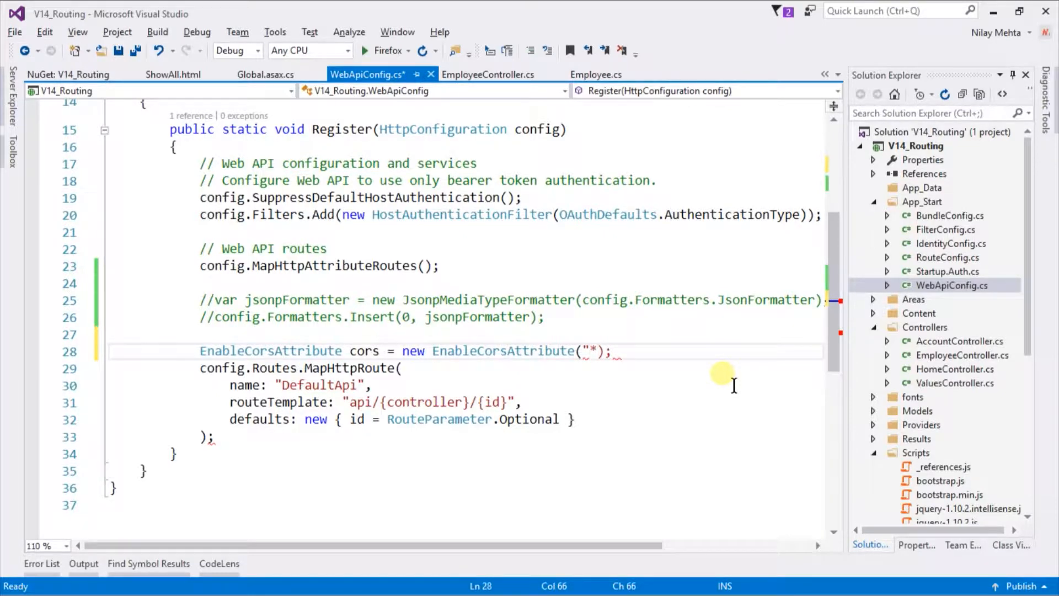
text(,)
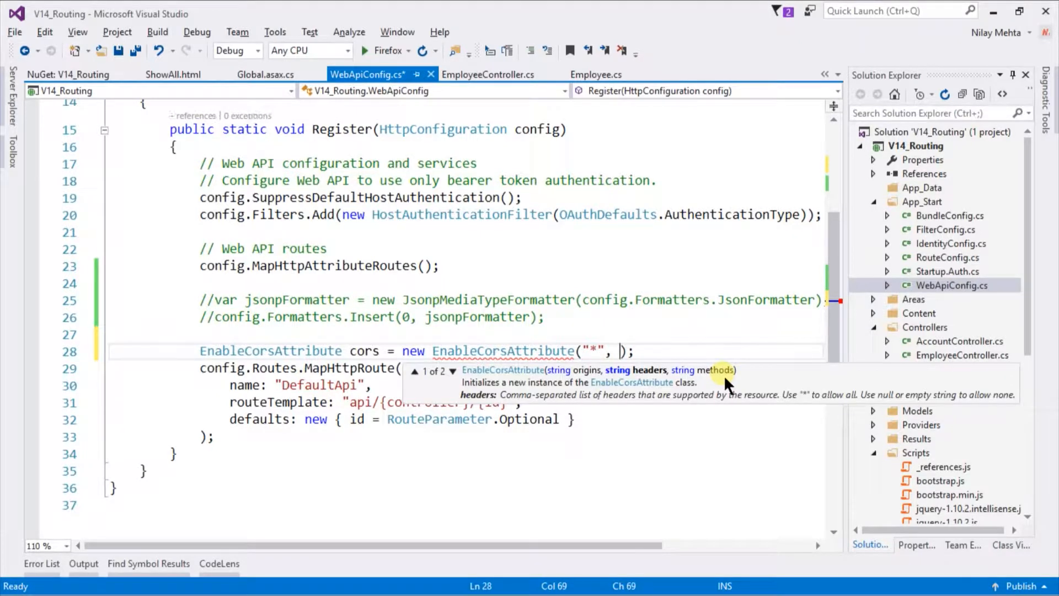
text("*")
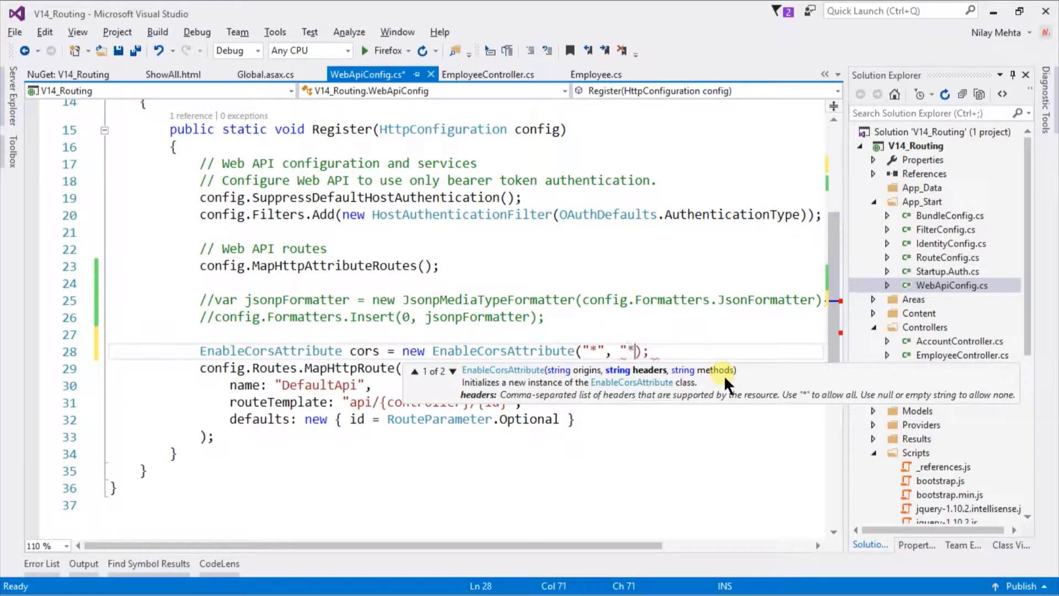
text(,)
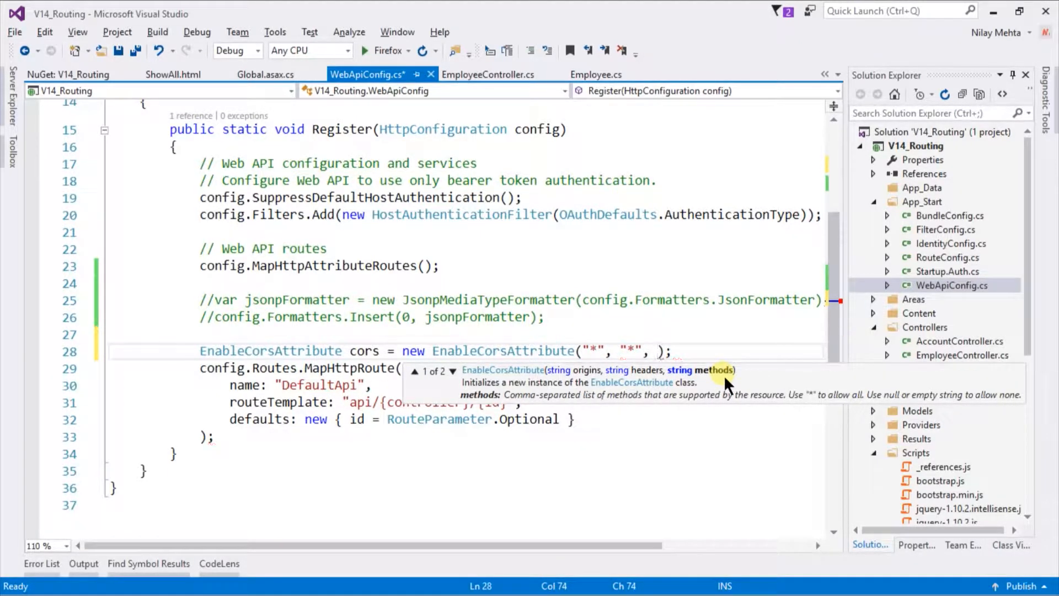
text(,)
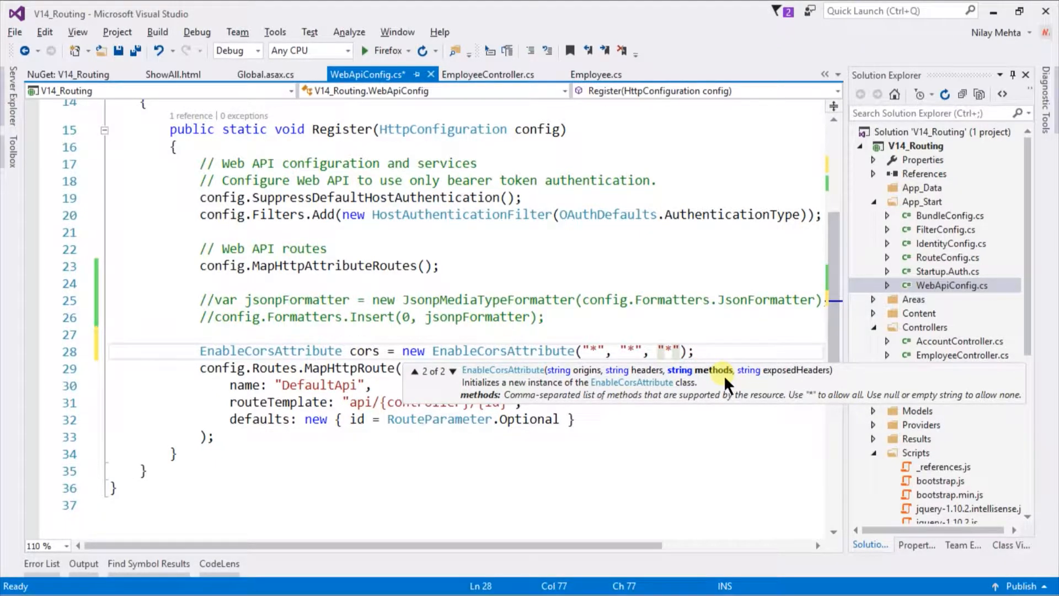
key(ctrl+s)
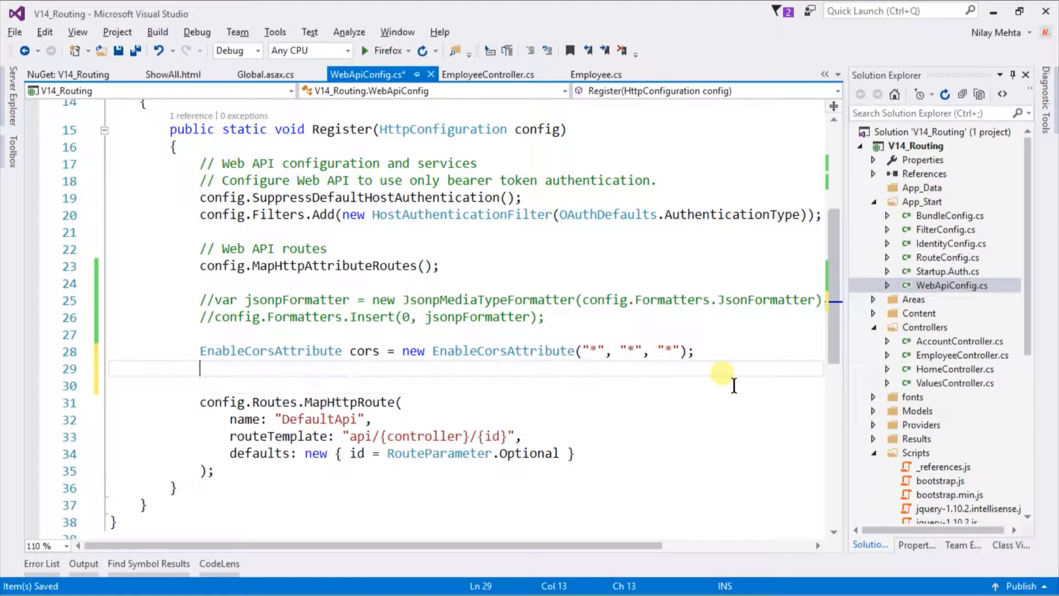
Step: Add config.EnableCors(cors); in Register and launch the app in Firefox
text(config.)
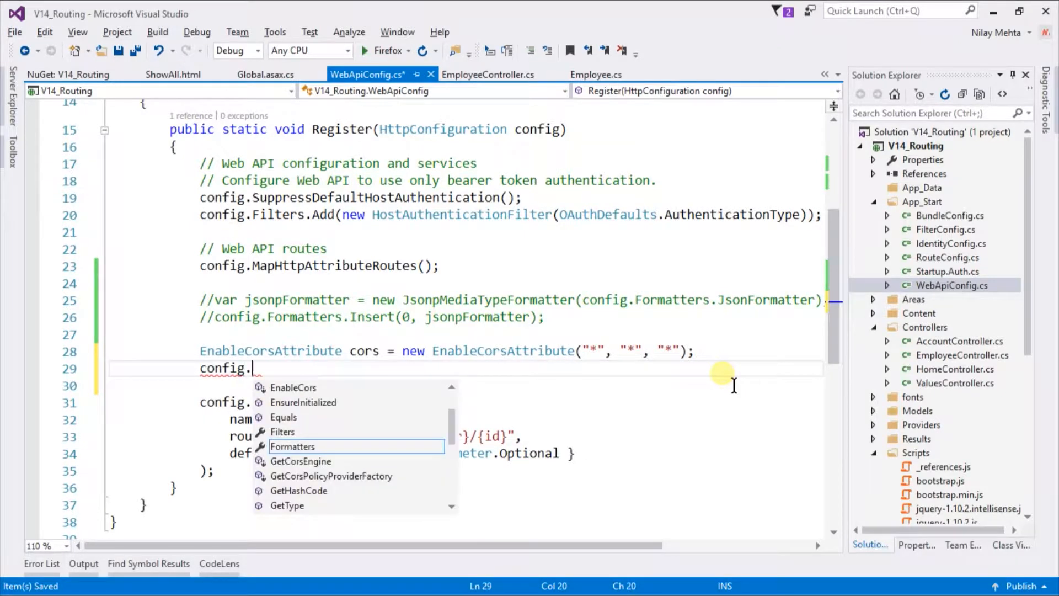
text(EnableCors)
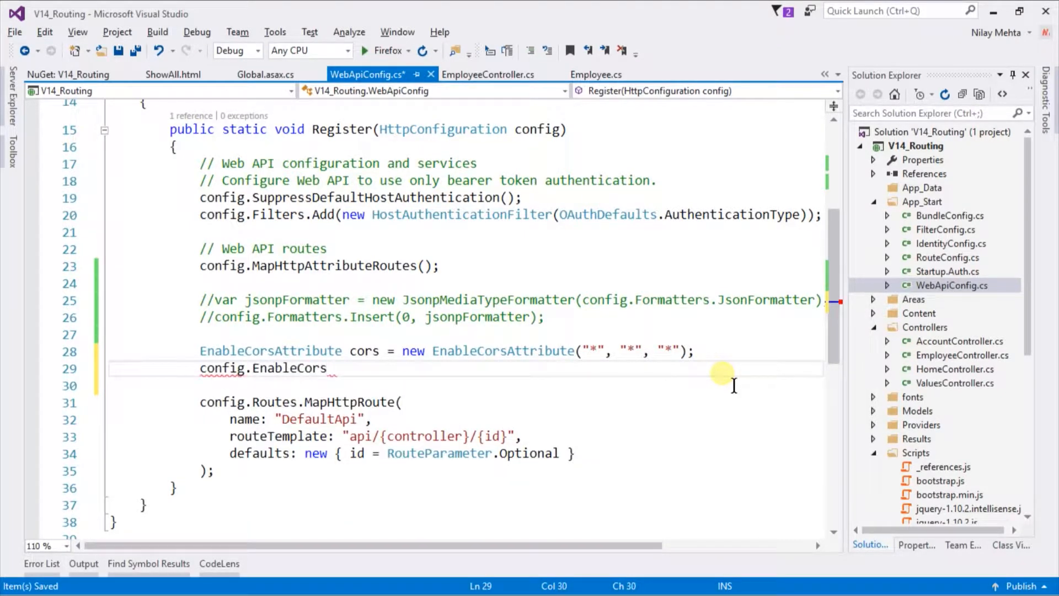
text((cors)
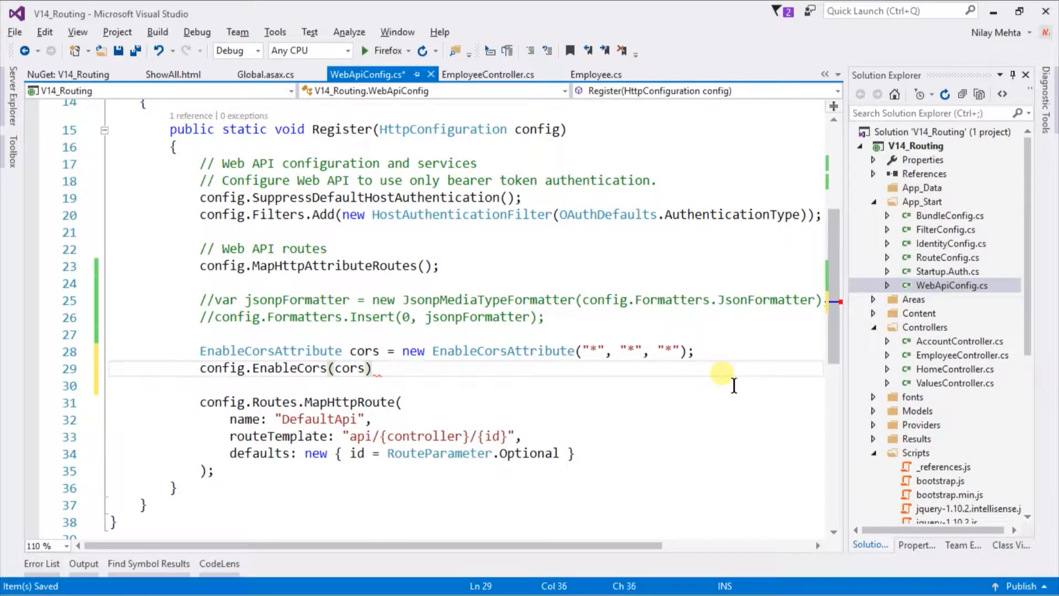
text(;)
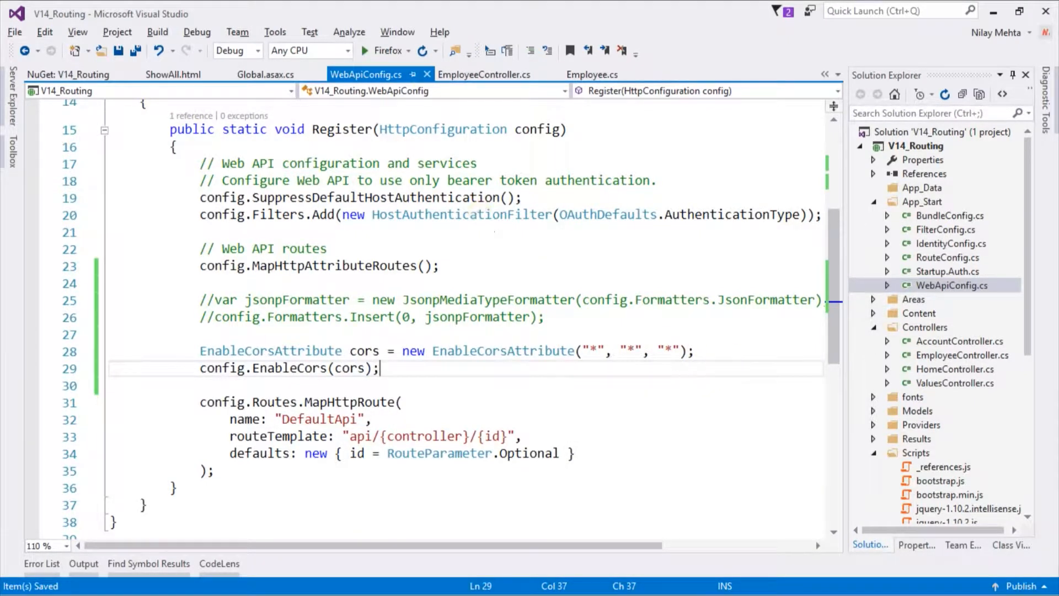
mouse_move(387, 51)
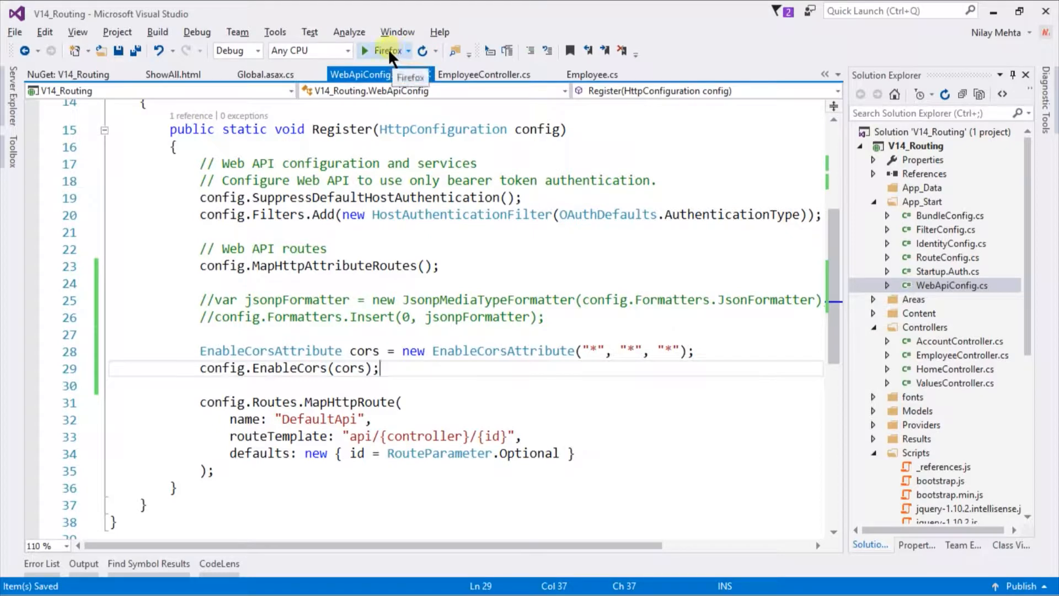
key(alt+tab)
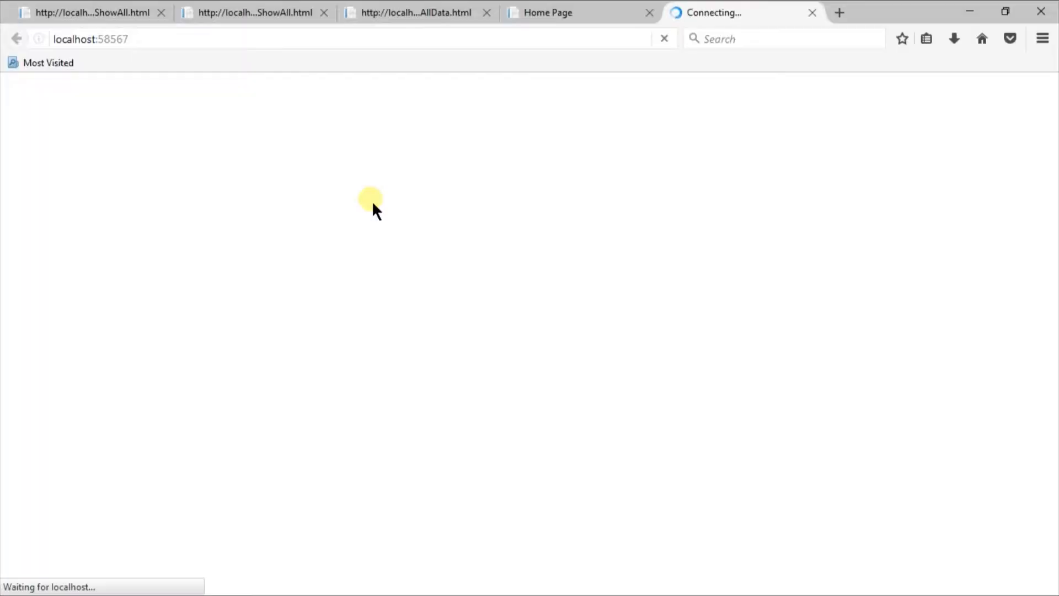
Step: Reload the ShowAllData page, show the five employees, and return to Visual Studio
right_click(375, 210)
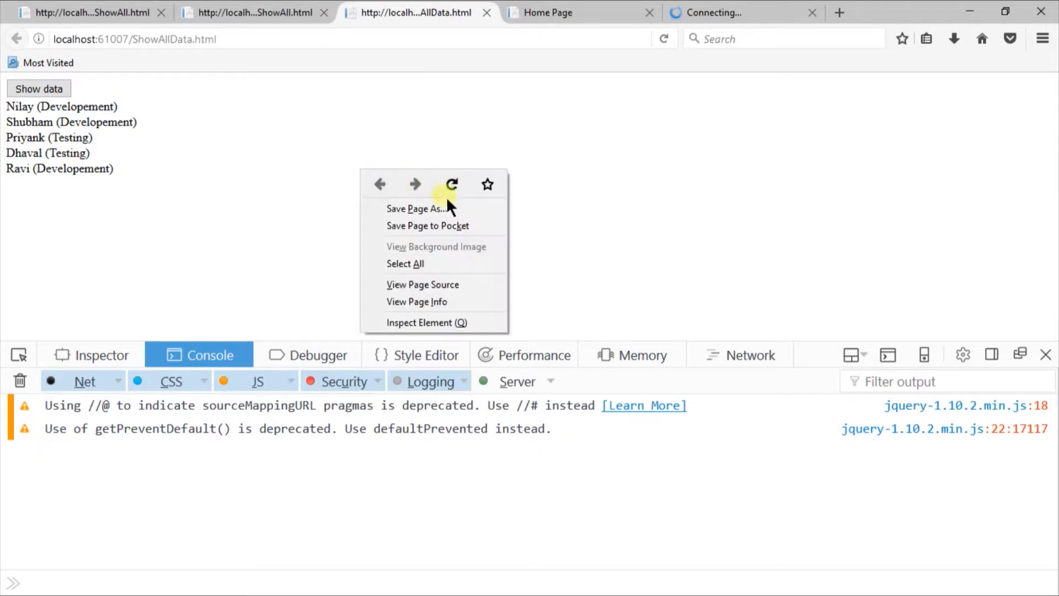
click(451, 183)
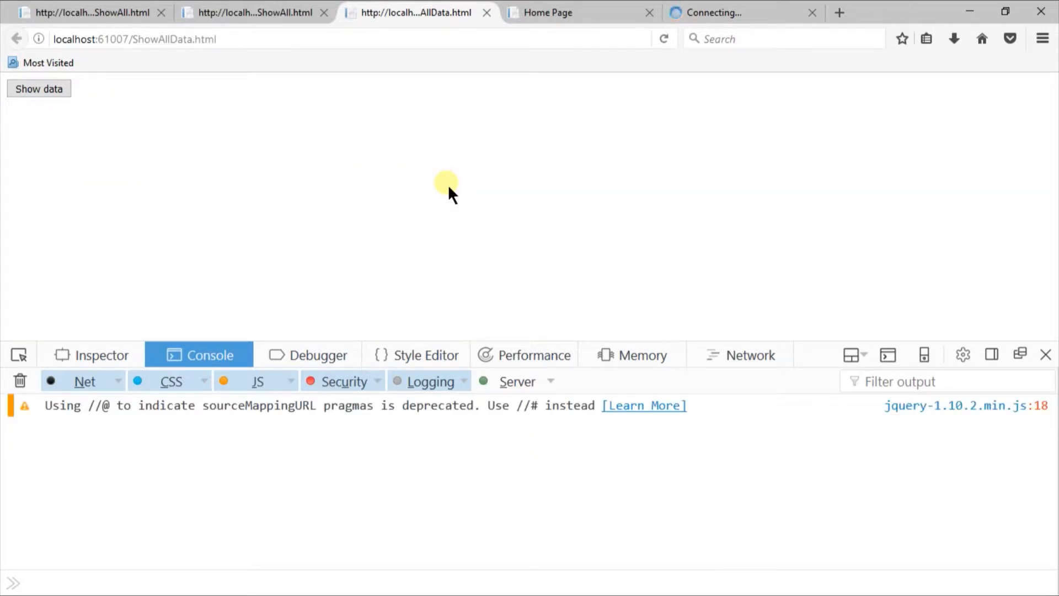
click(39, 89)
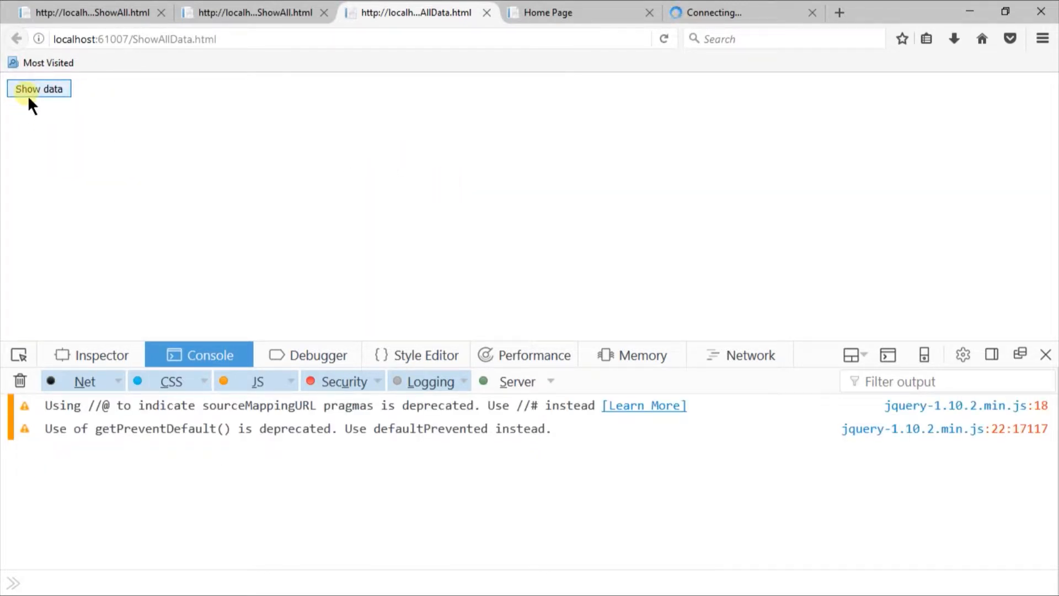
click(38, 88)
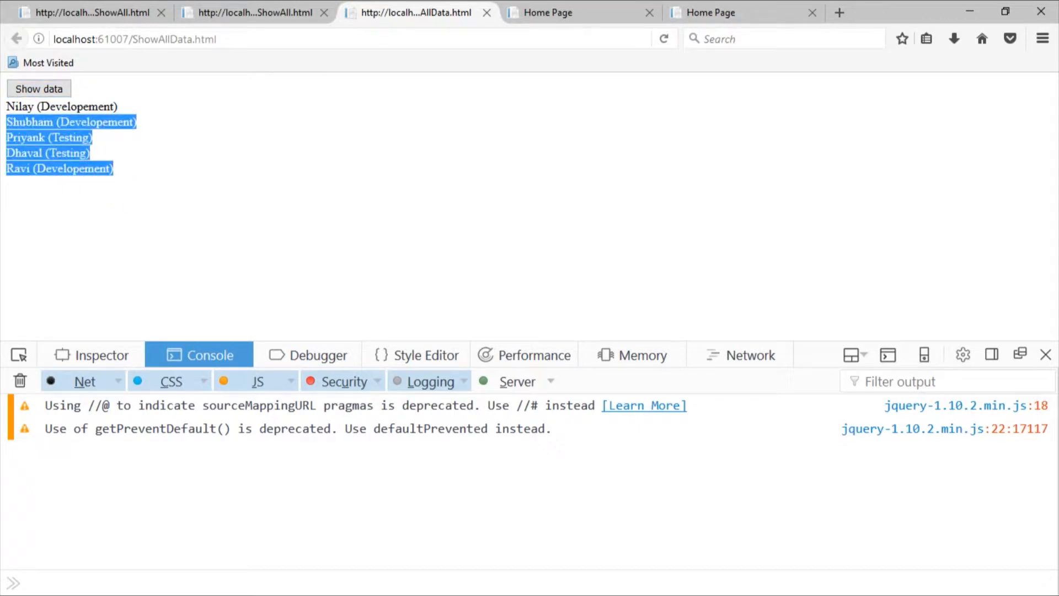
click(247, 218)
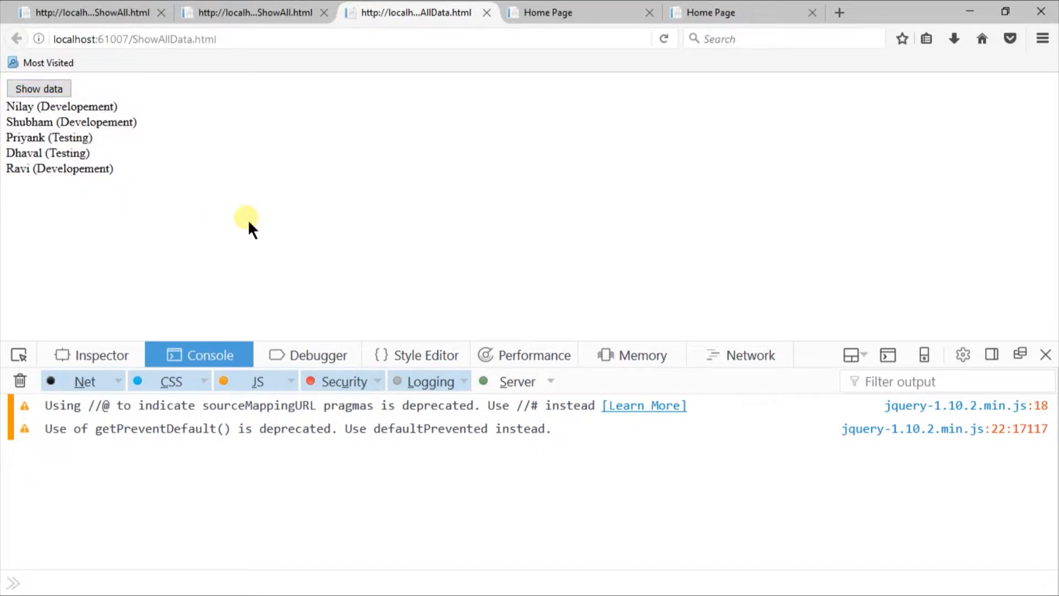
key(alt+tab)
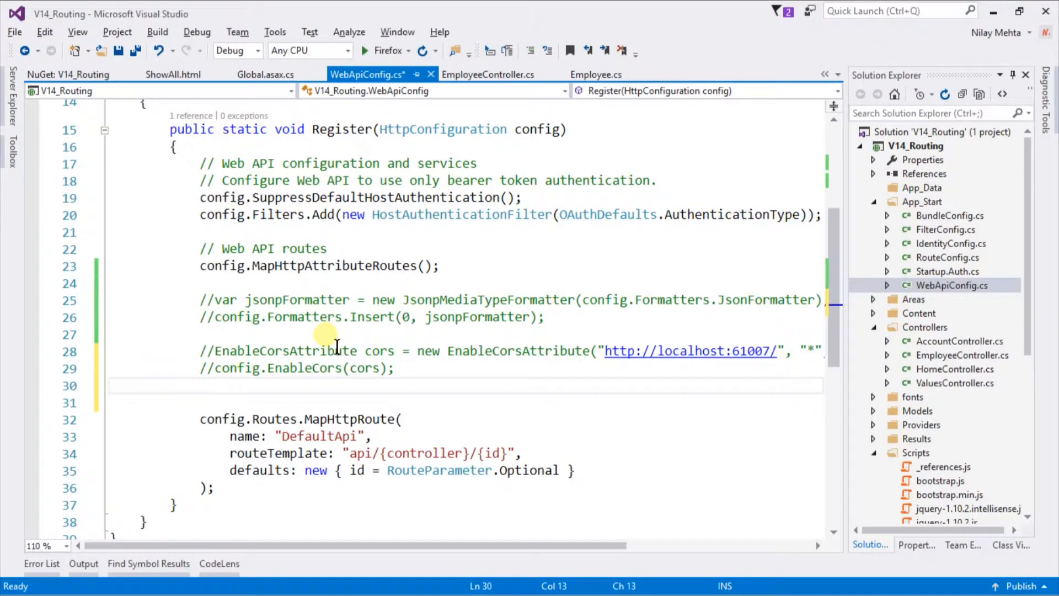
Step: Add config.EnableCors() with no arguments below the commented CORS lines and save
text(config.E)
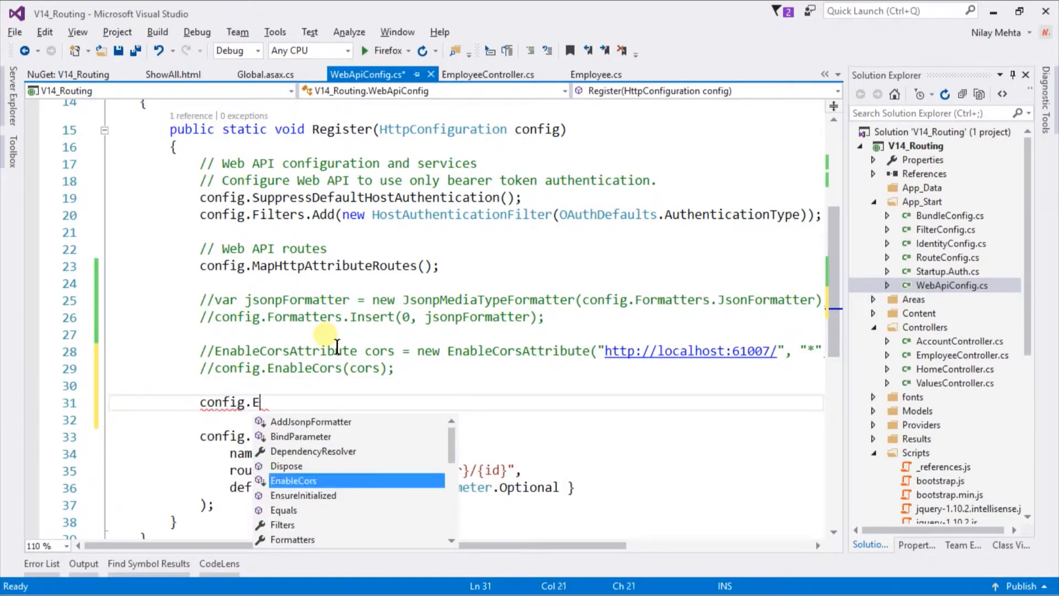
text(nableCors();)
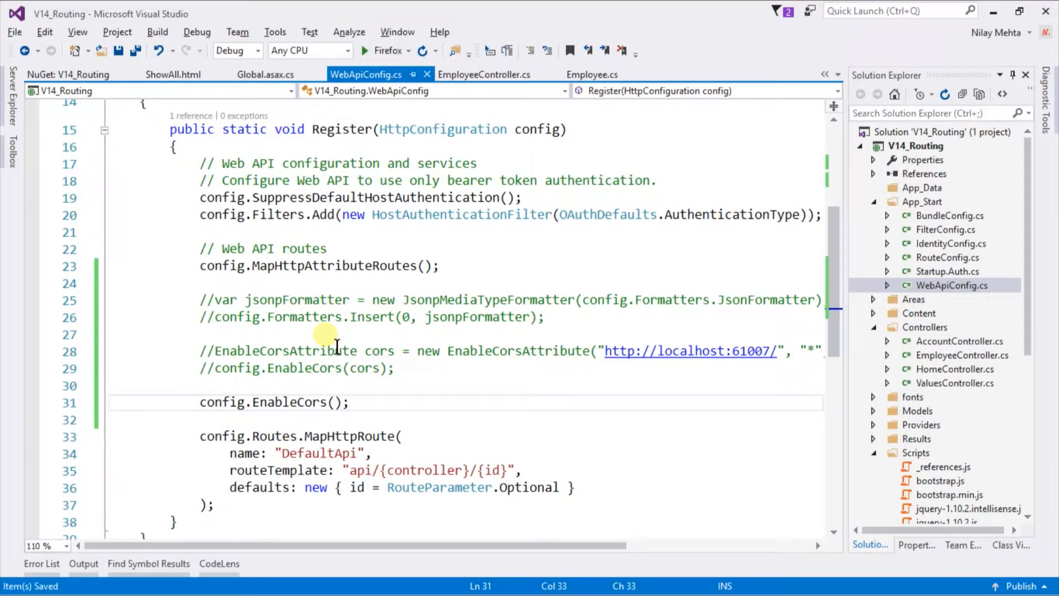
mouse_move(352, 266)
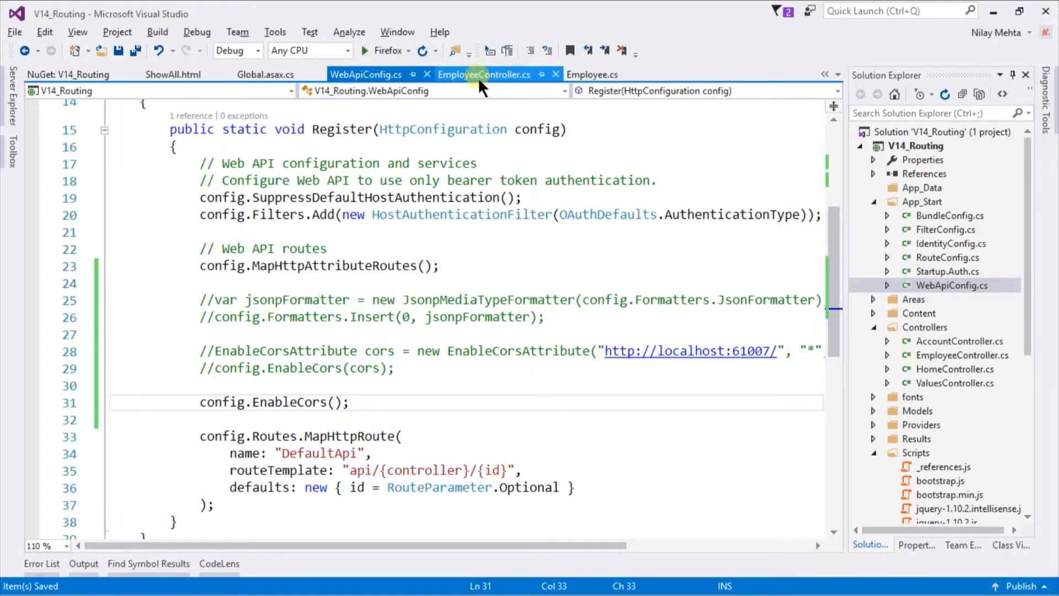
Step: Add an [EnableCors] attribute above EmployeeController and import System.Web.Http.Cors
click(484, 74)
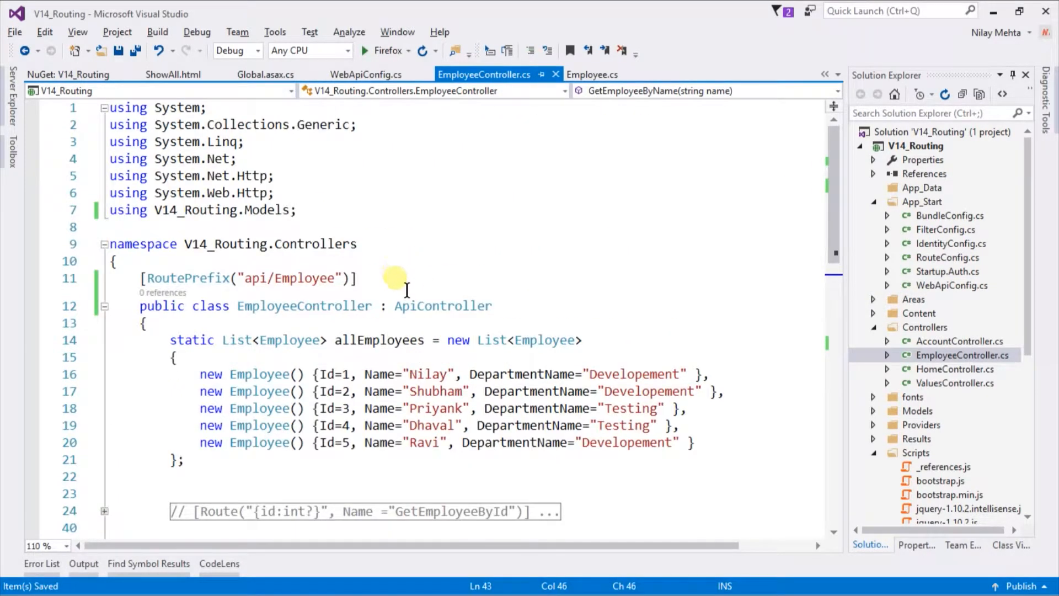
text([E)
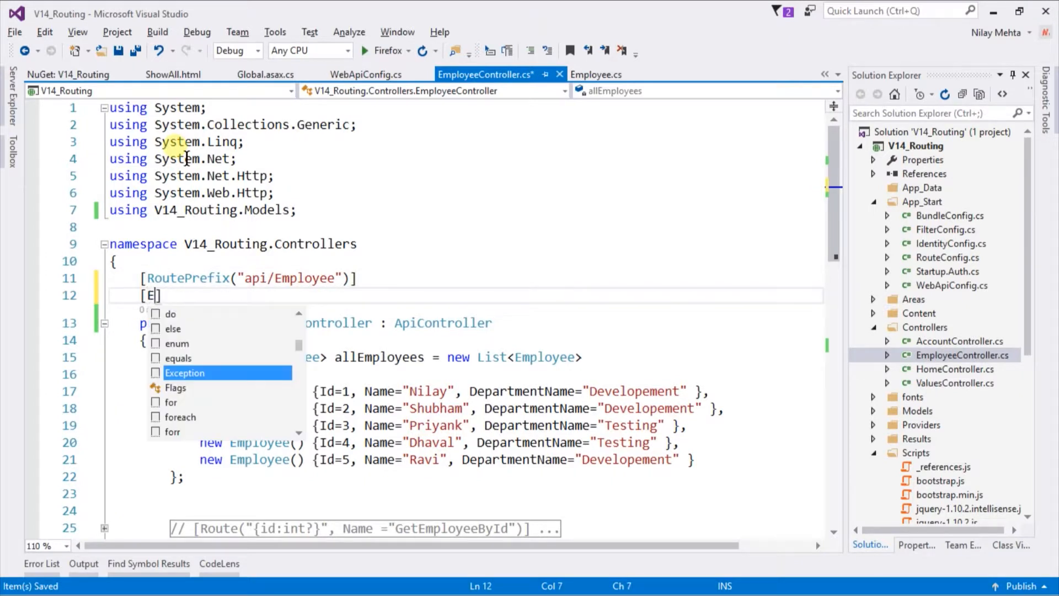
text(nableCo)
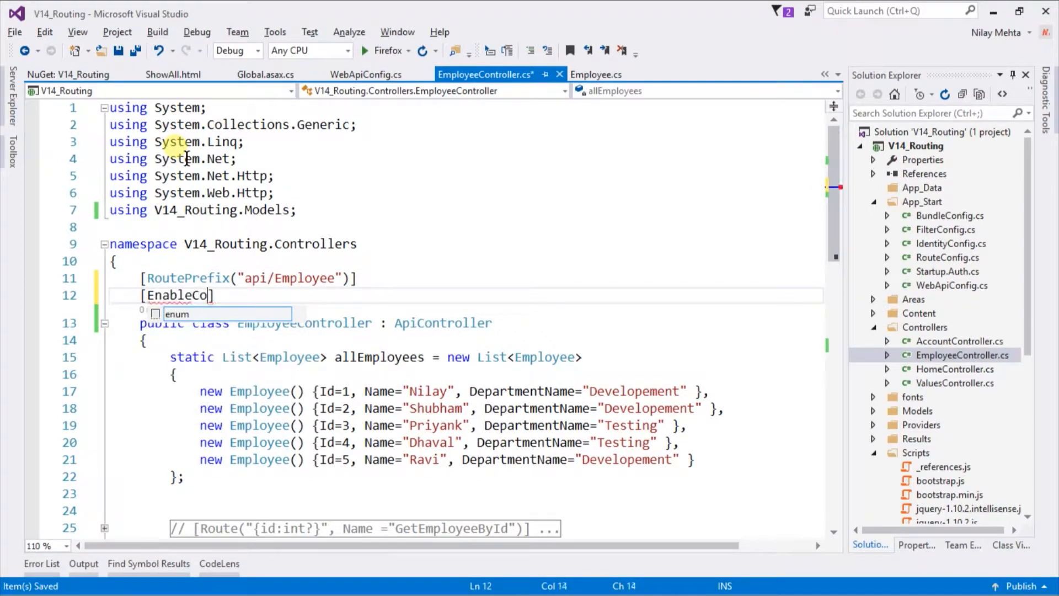
text(rs)
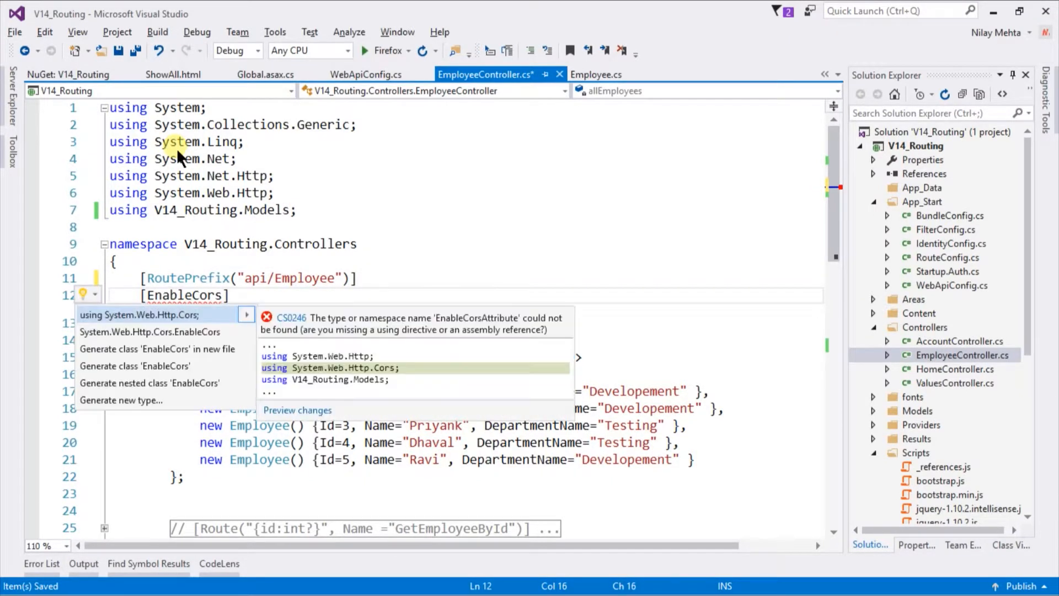
click(139, 314)
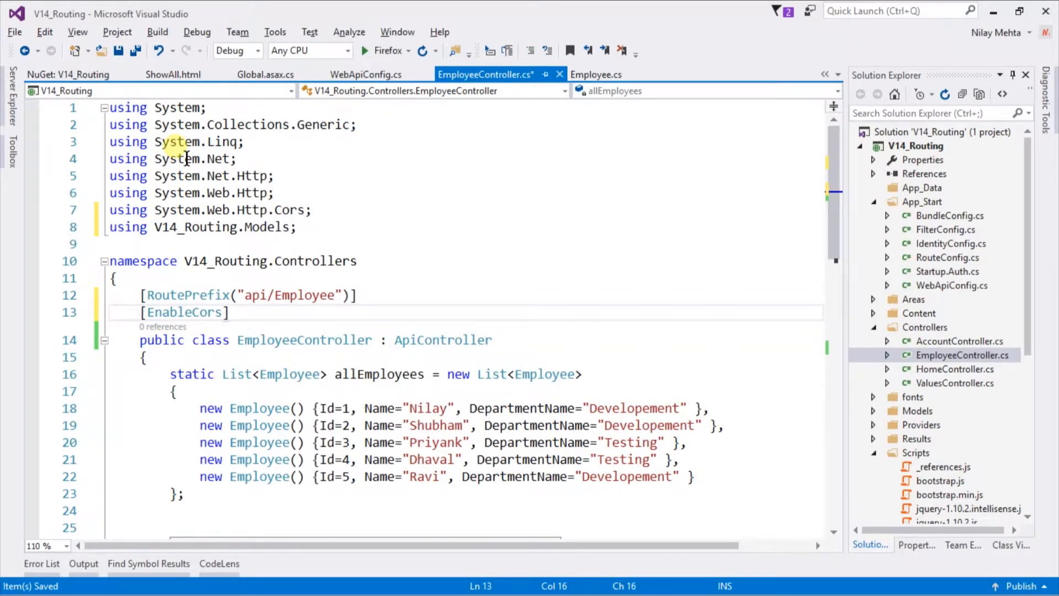
Step: Give the EnableCors attribute wildcard arguments "*", "*", "*"
text(()
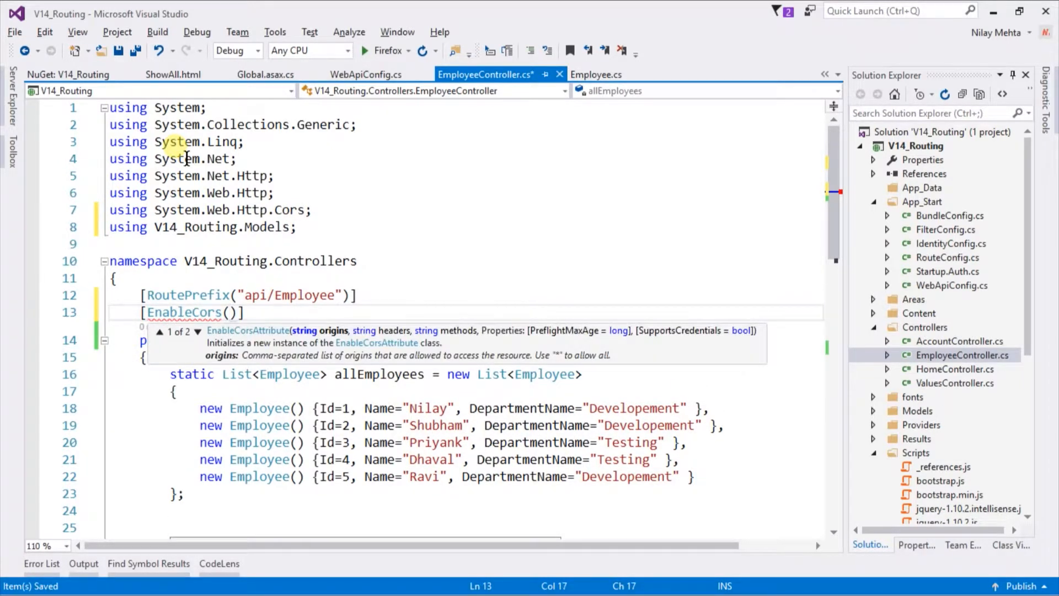
text("")
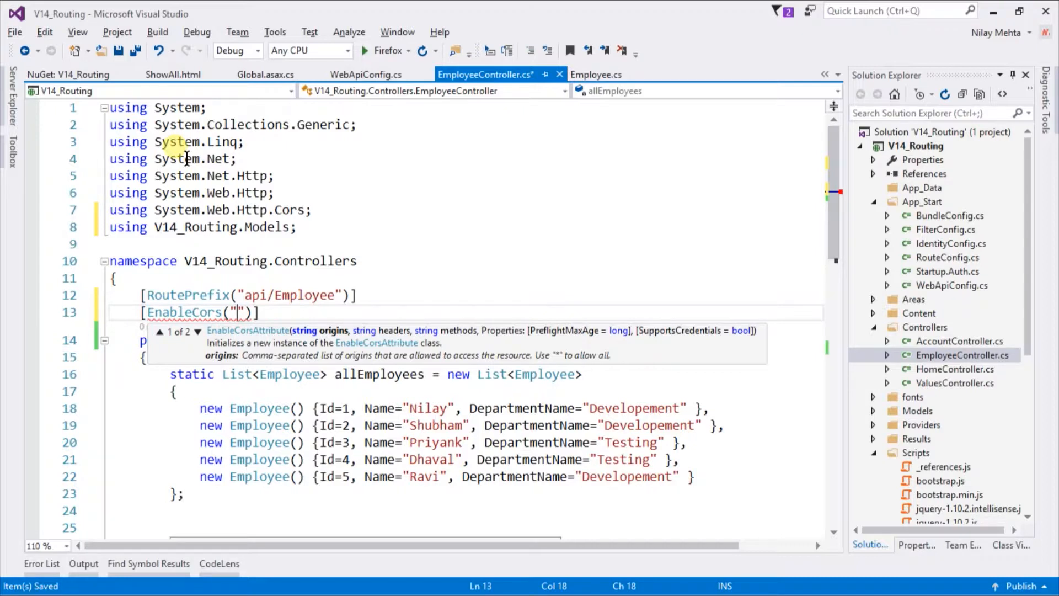
text(*", ")
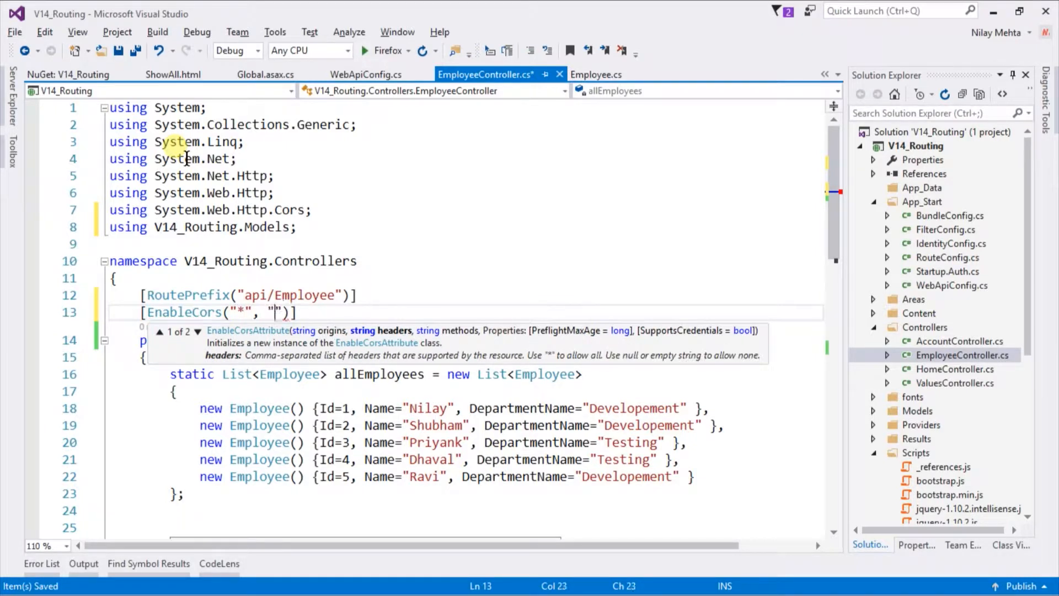
text(*",)
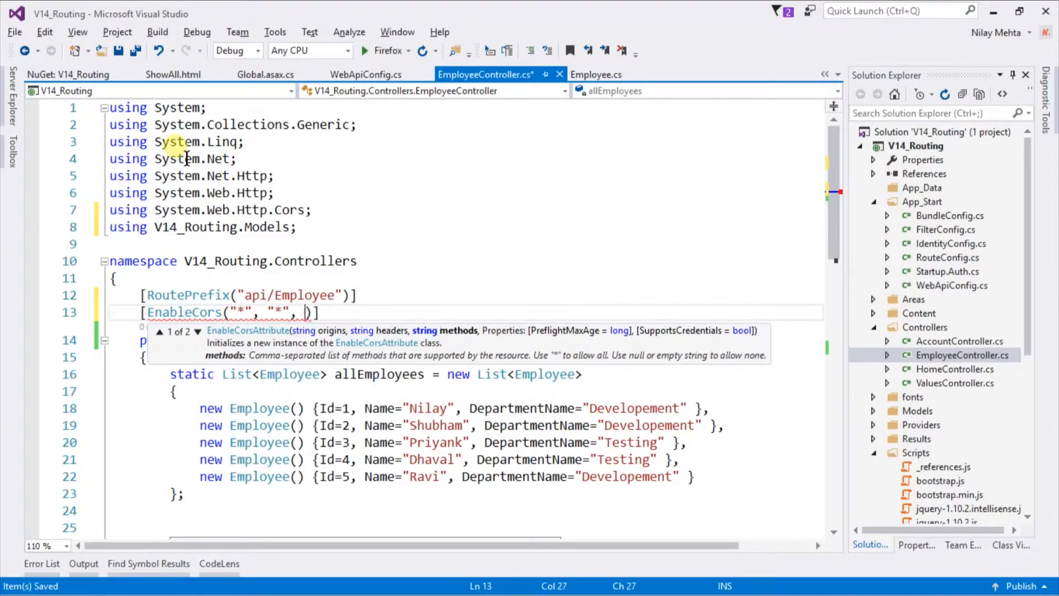
text("*")
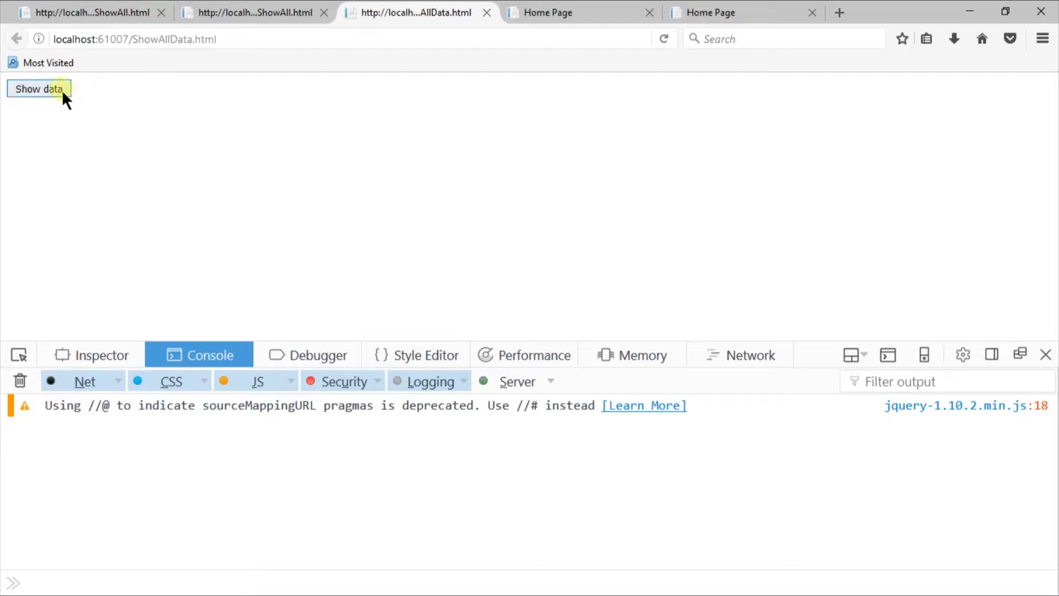
Step: Show data on ShowAllData.html, listing all five employees with departments
click(38, 88)
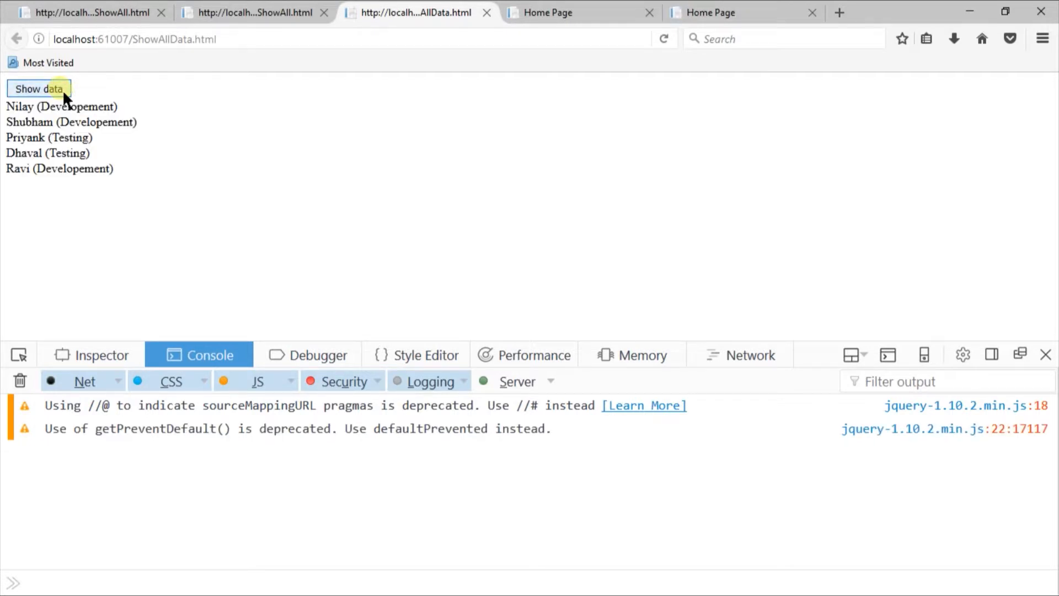
mouse_move(122, 188)
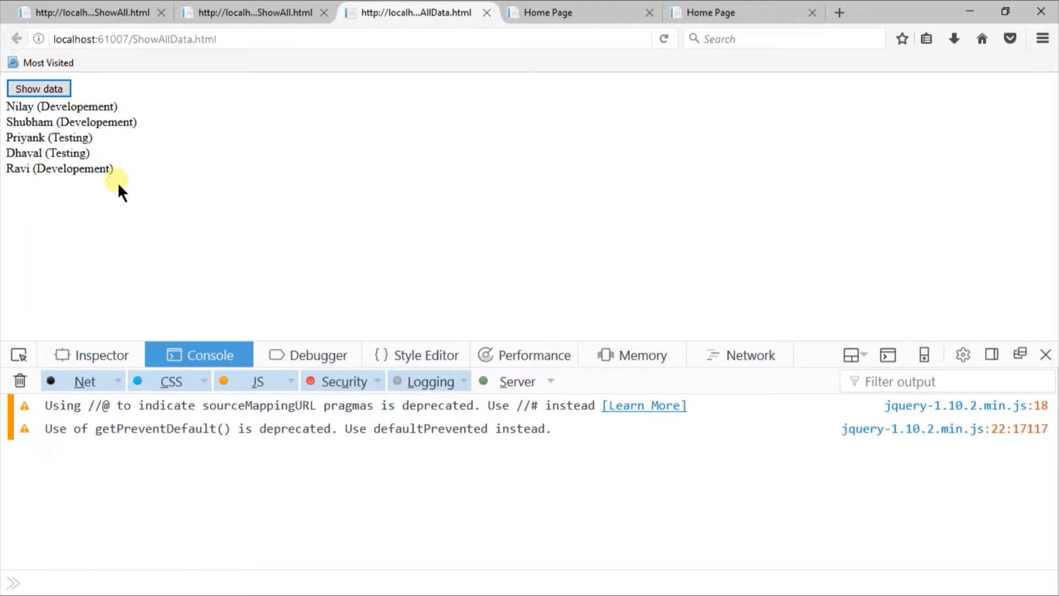
mouse_move(475, 259)
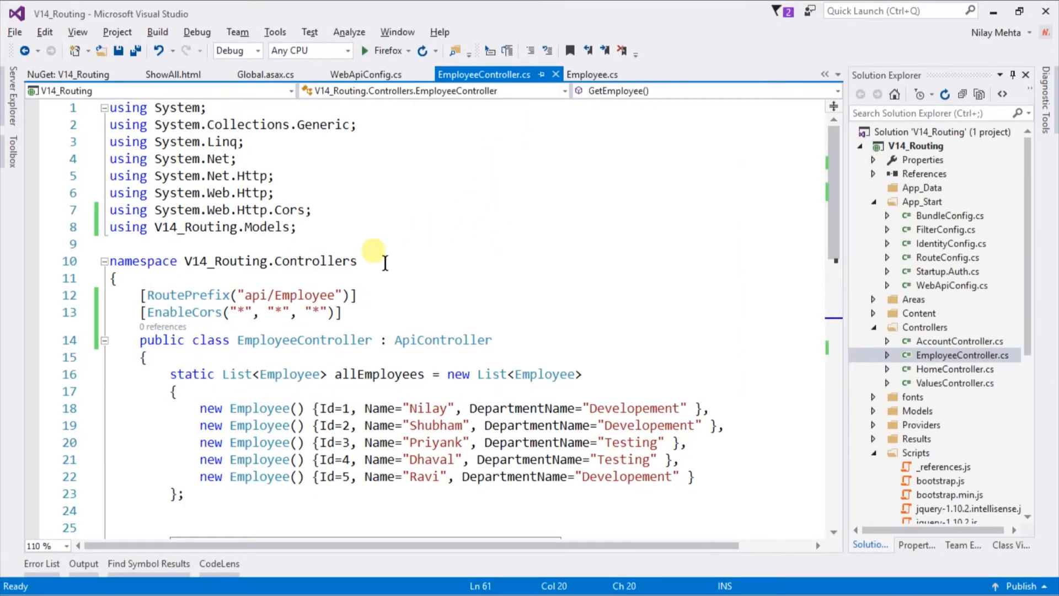
Step: Add [DisableCors] on GetEmployee, save the controller, and run the project in Firefox
scroll(down, 3)
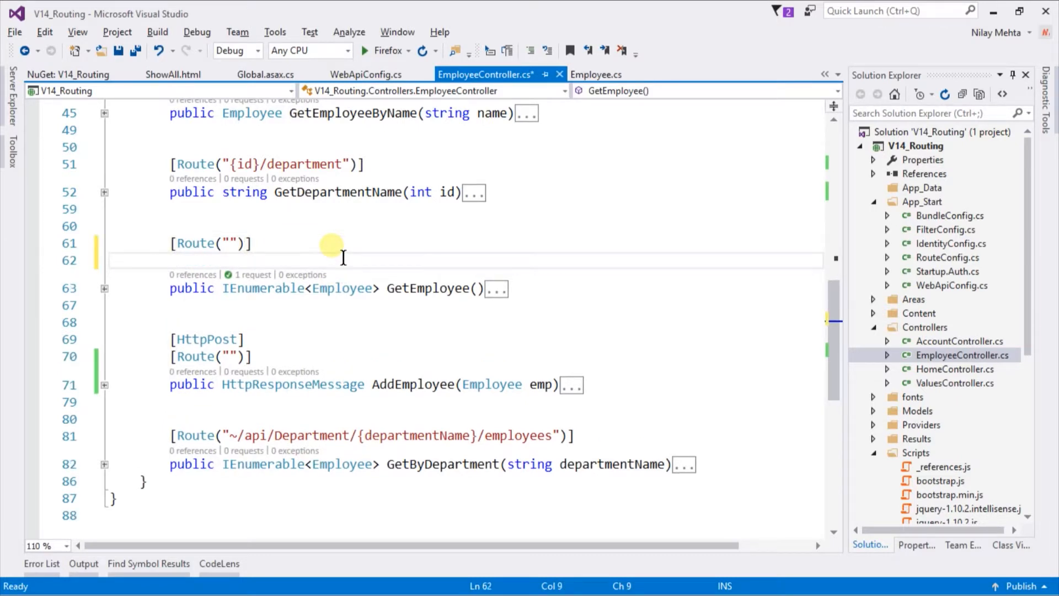
text([])
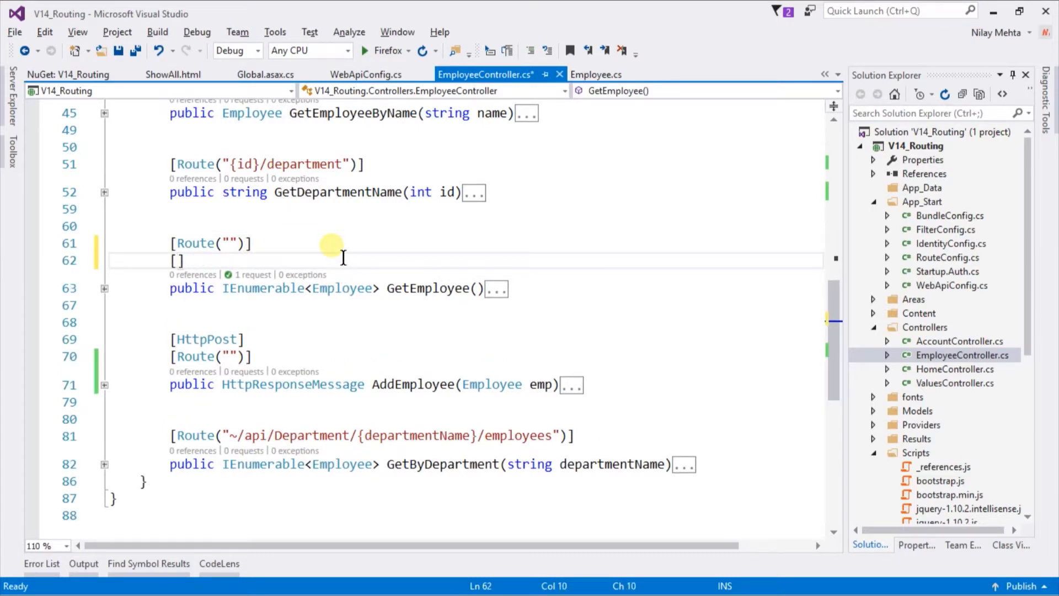
text(DisableCors)
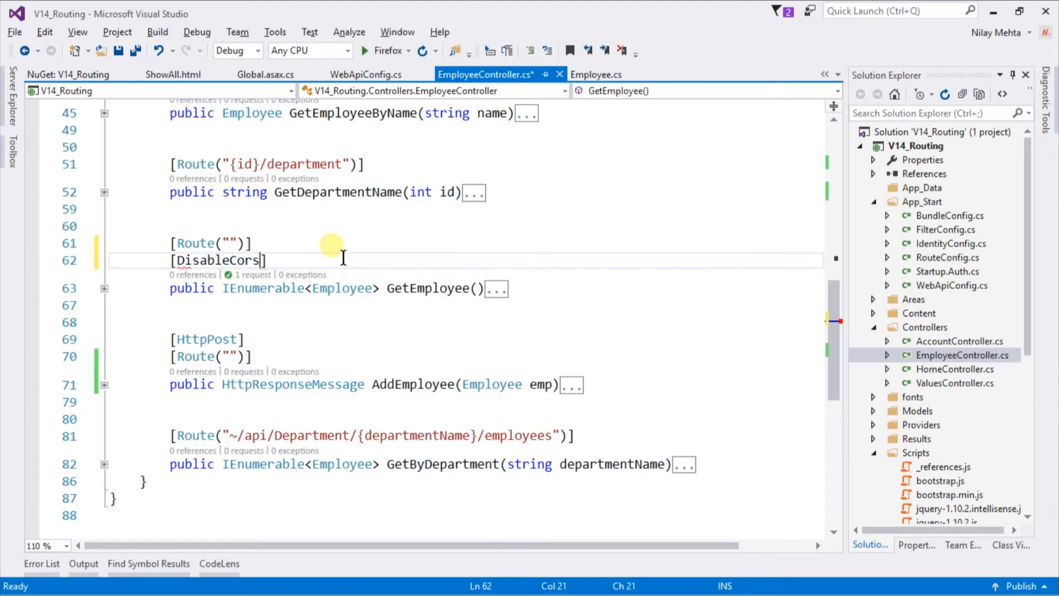
key(ctrl+s)
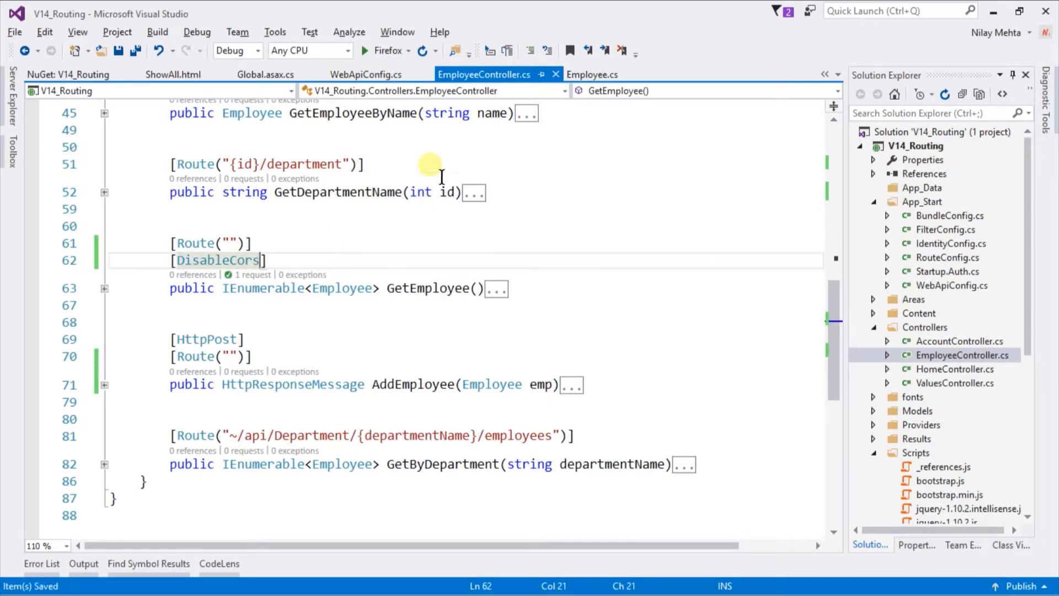
click(385, 51)
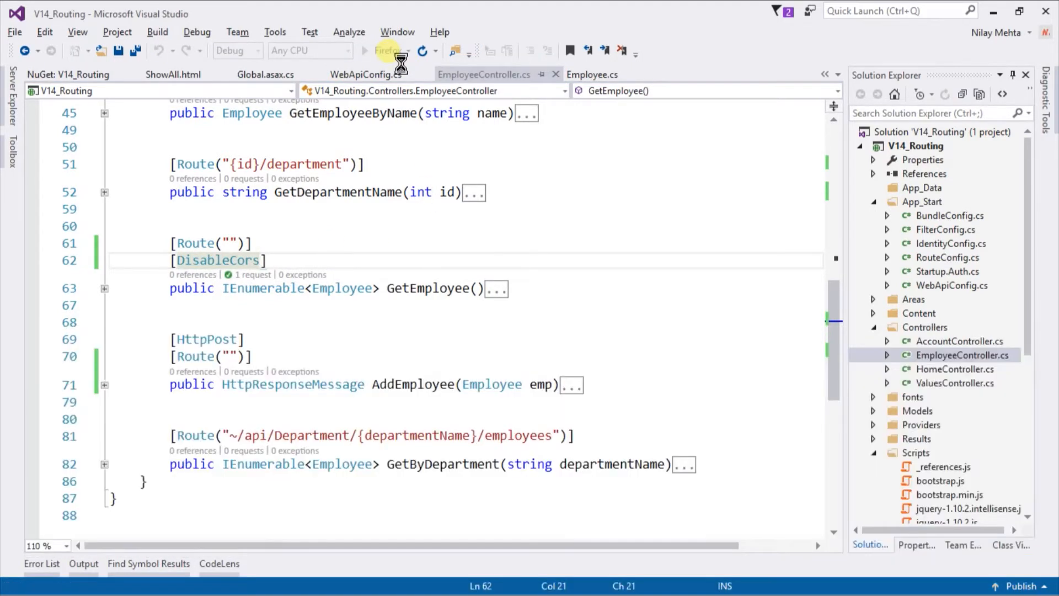
click(385, 50)
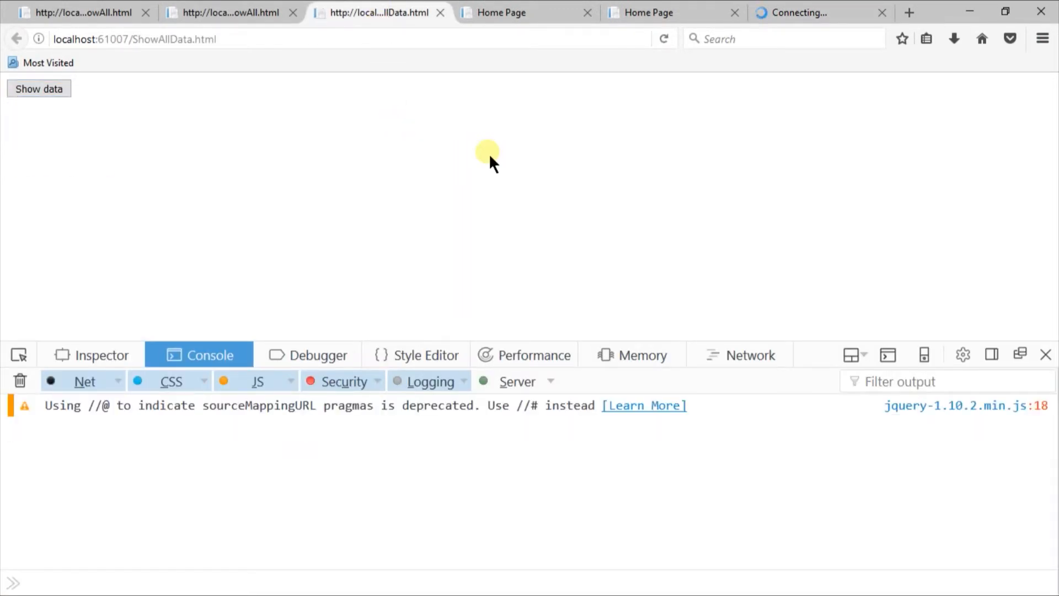
Step: Request the employee list again and highlight the Cross-Origin Request Blocked console error
click(38, 88)
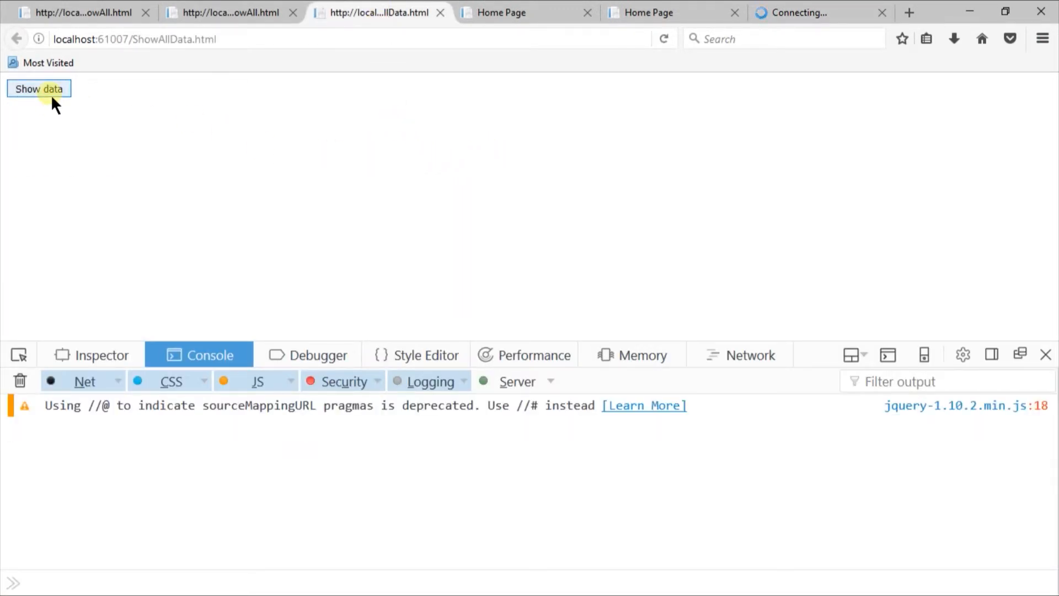
click(39, 88)
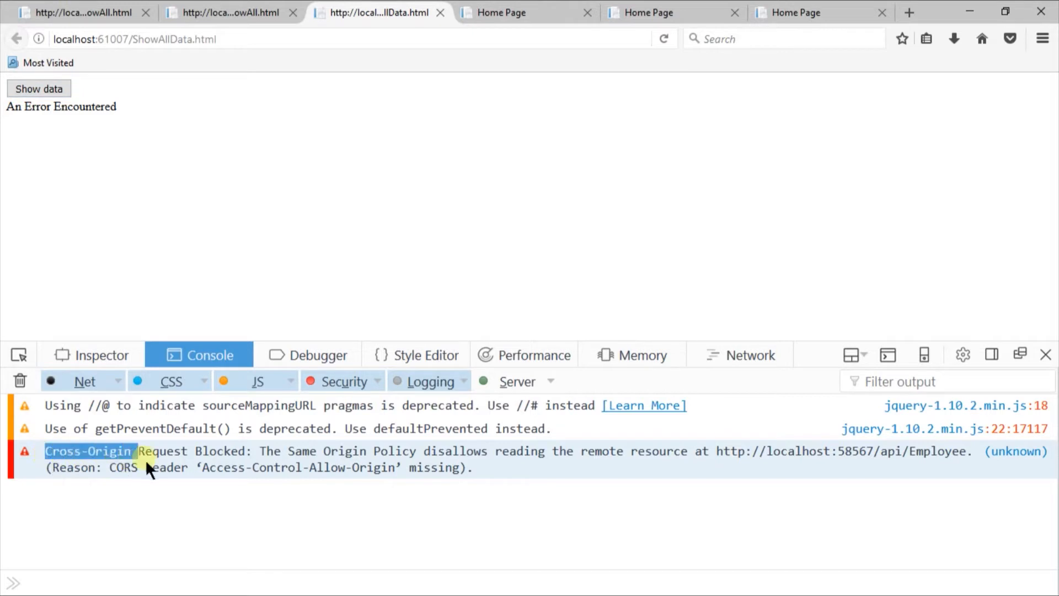
drag(148, 451, 255, 468)
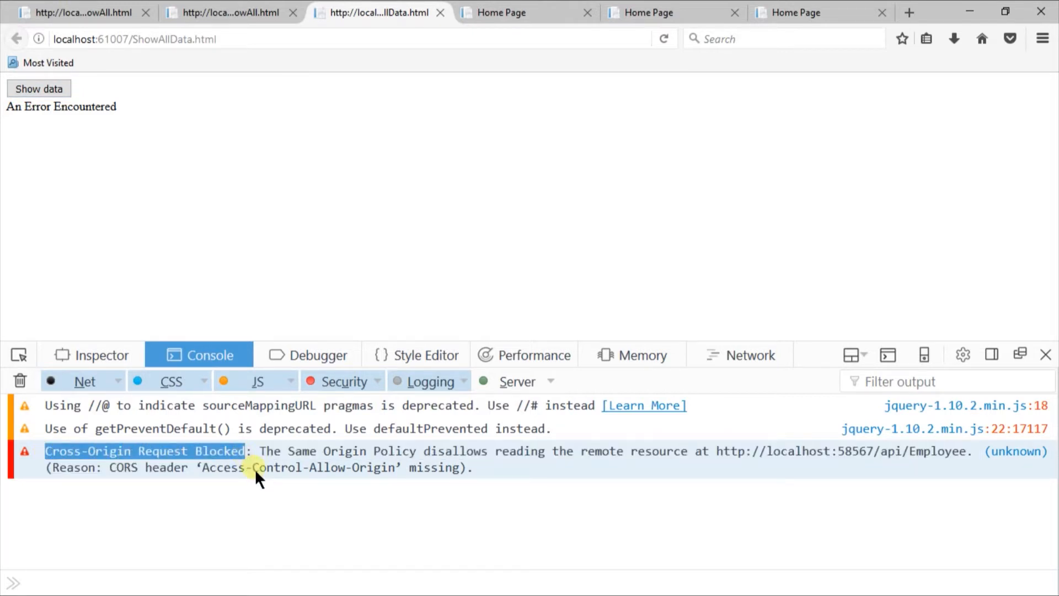